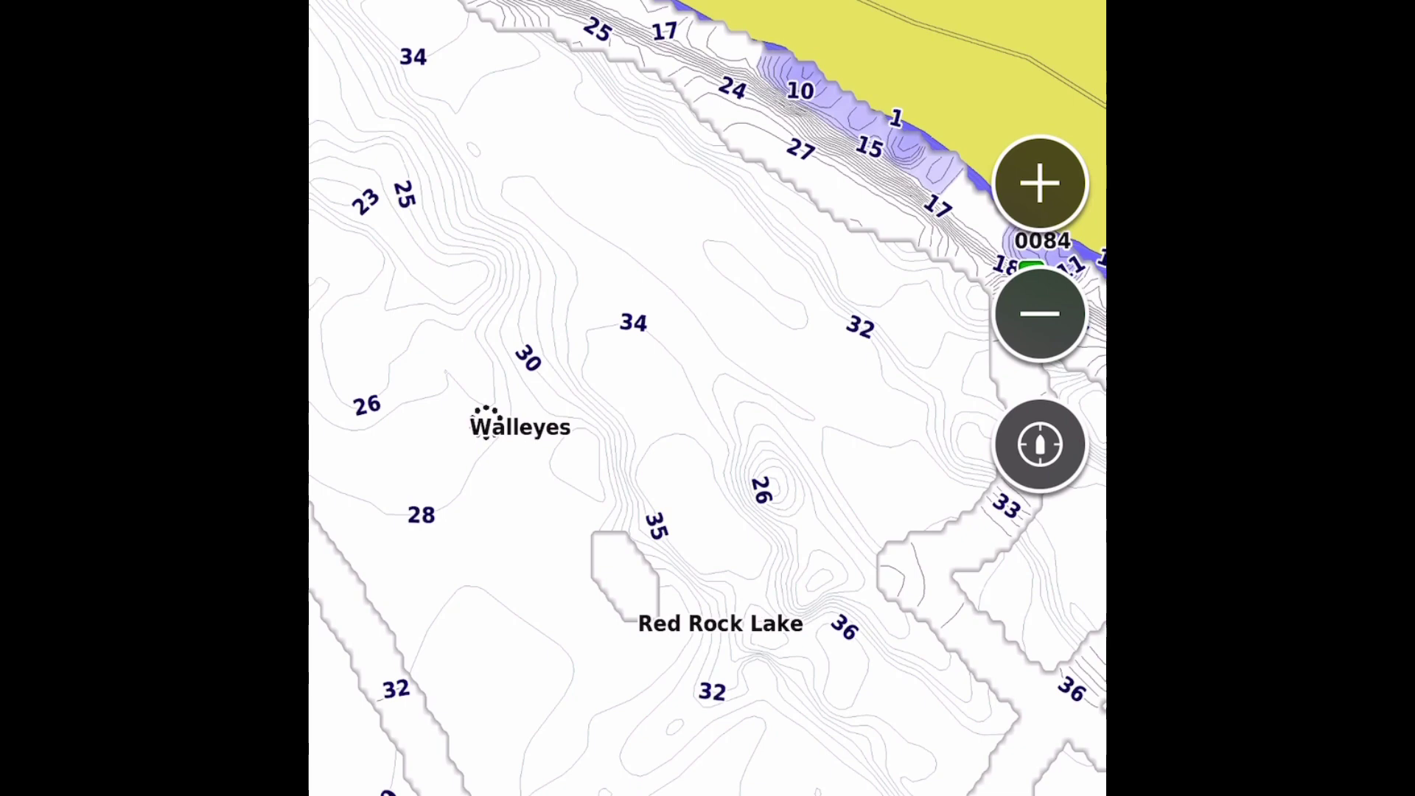
Open the details page of waypoint 0136, which has the Bait and Tackle symbol.
click(663, 208)
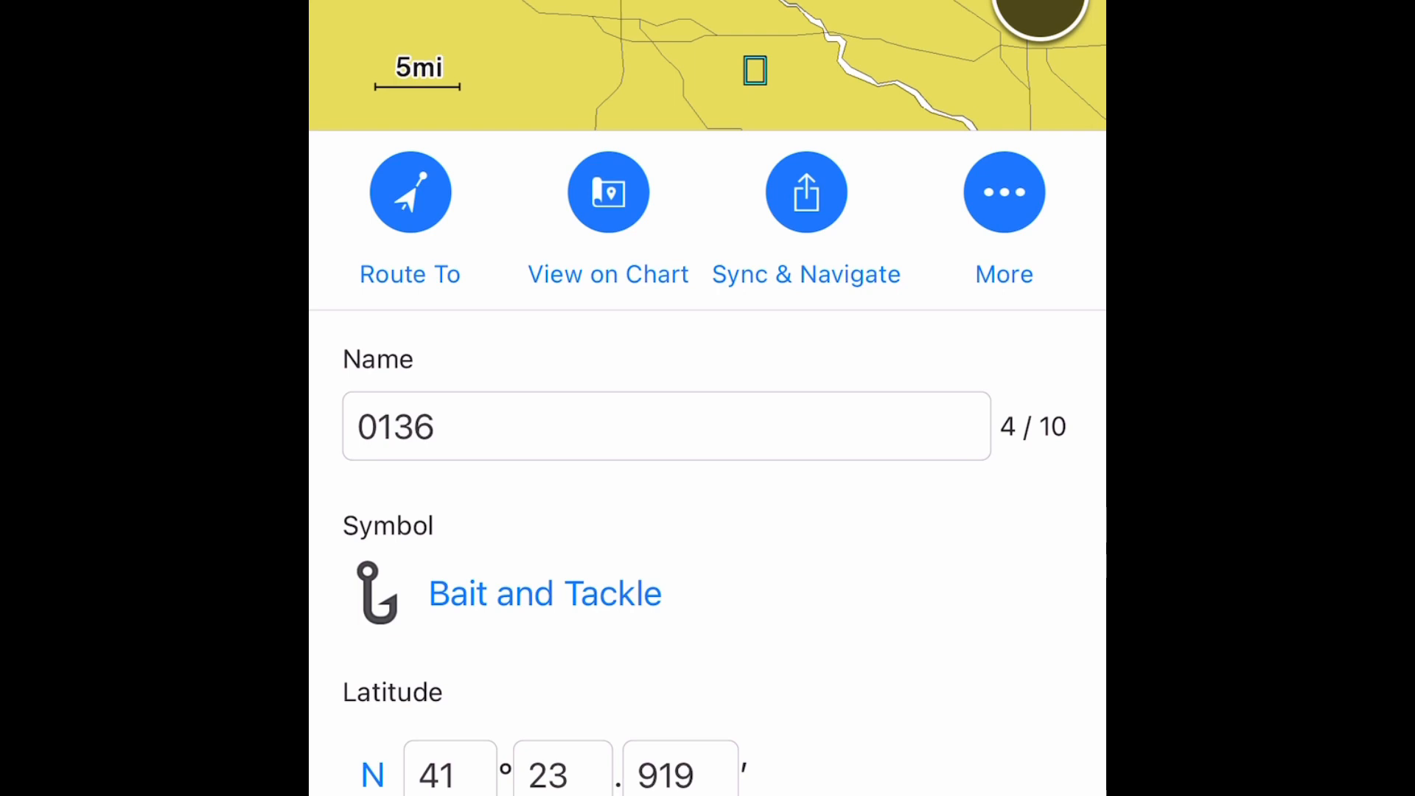
Change waypoint 0136's latitude to N 41°23.208'.
scroll(up, 3)
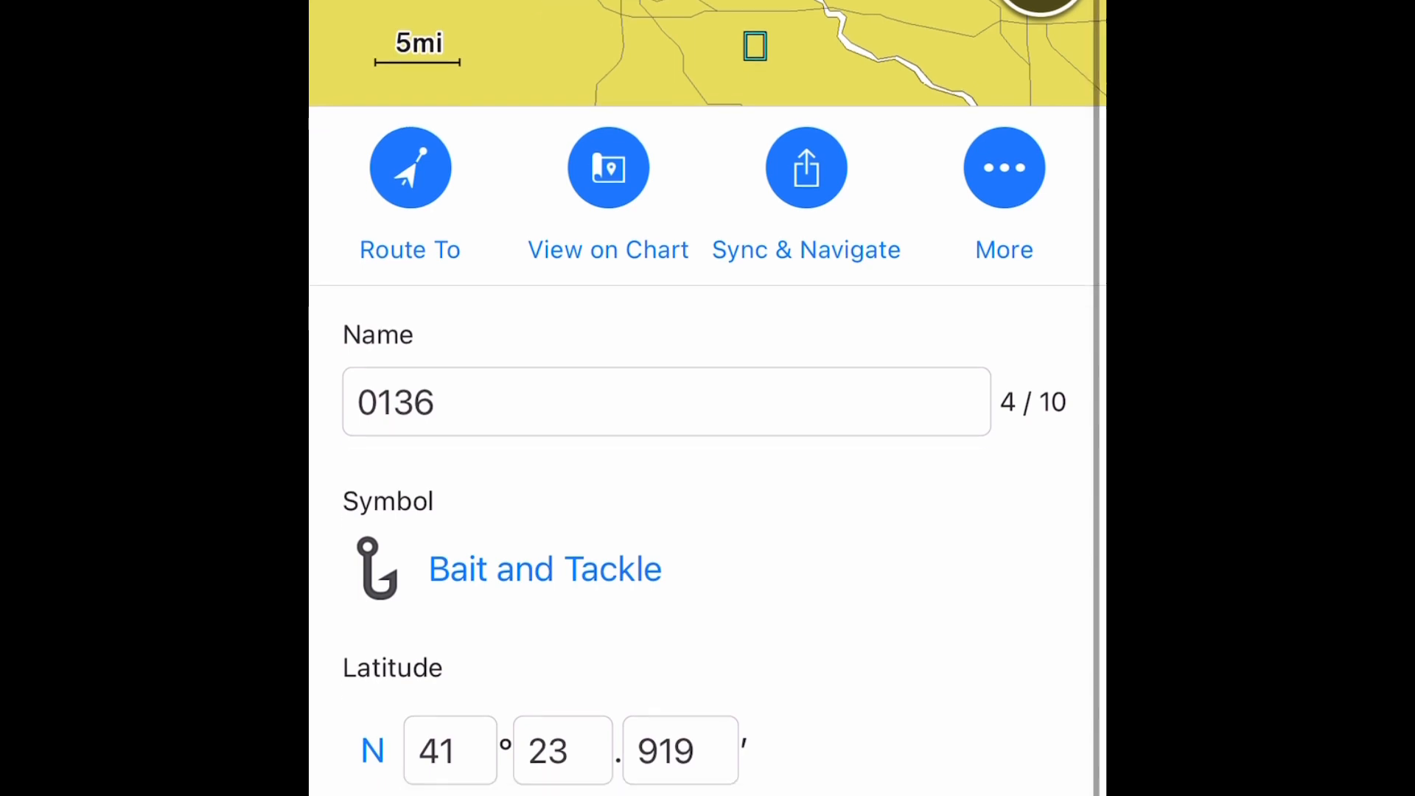
scroll(down, 3)
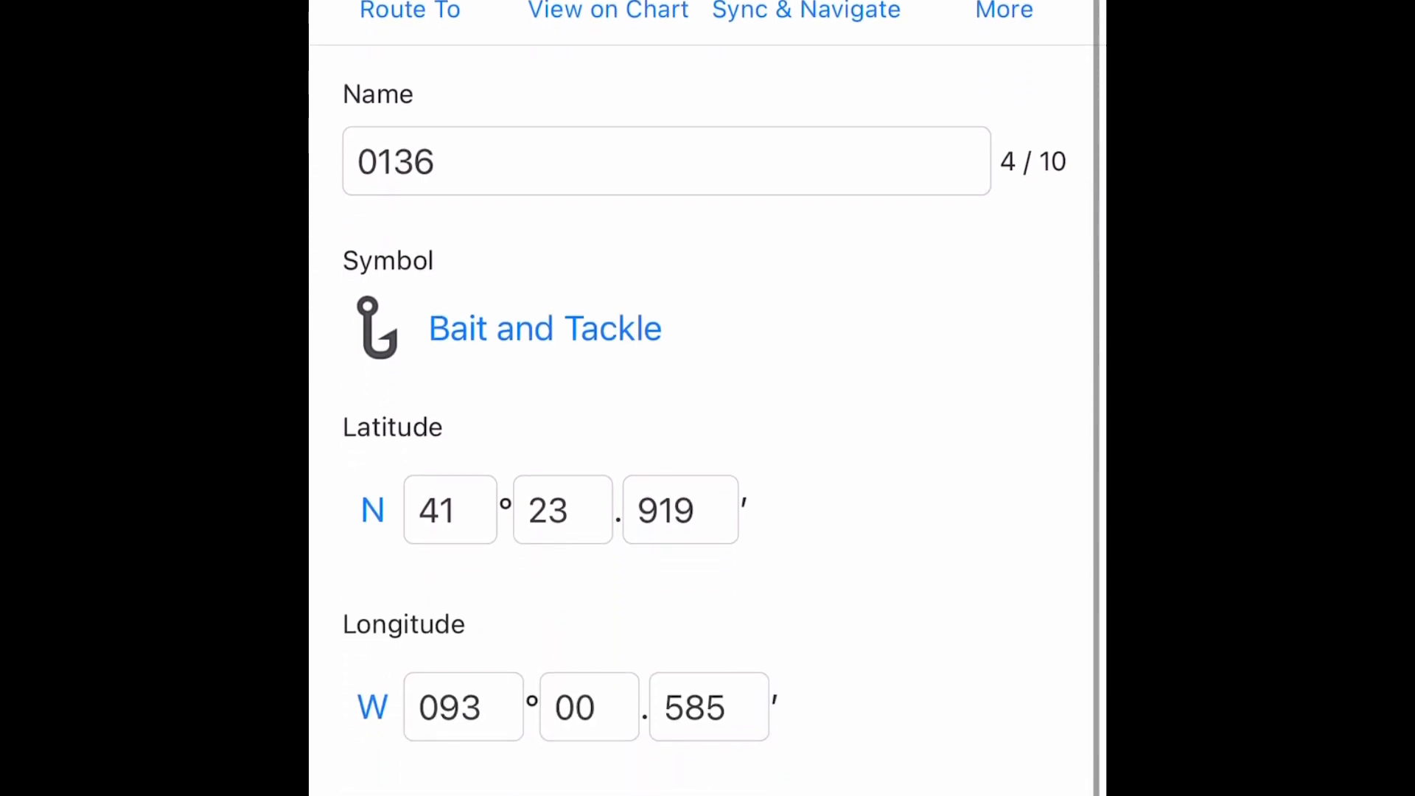
click(450, 510)
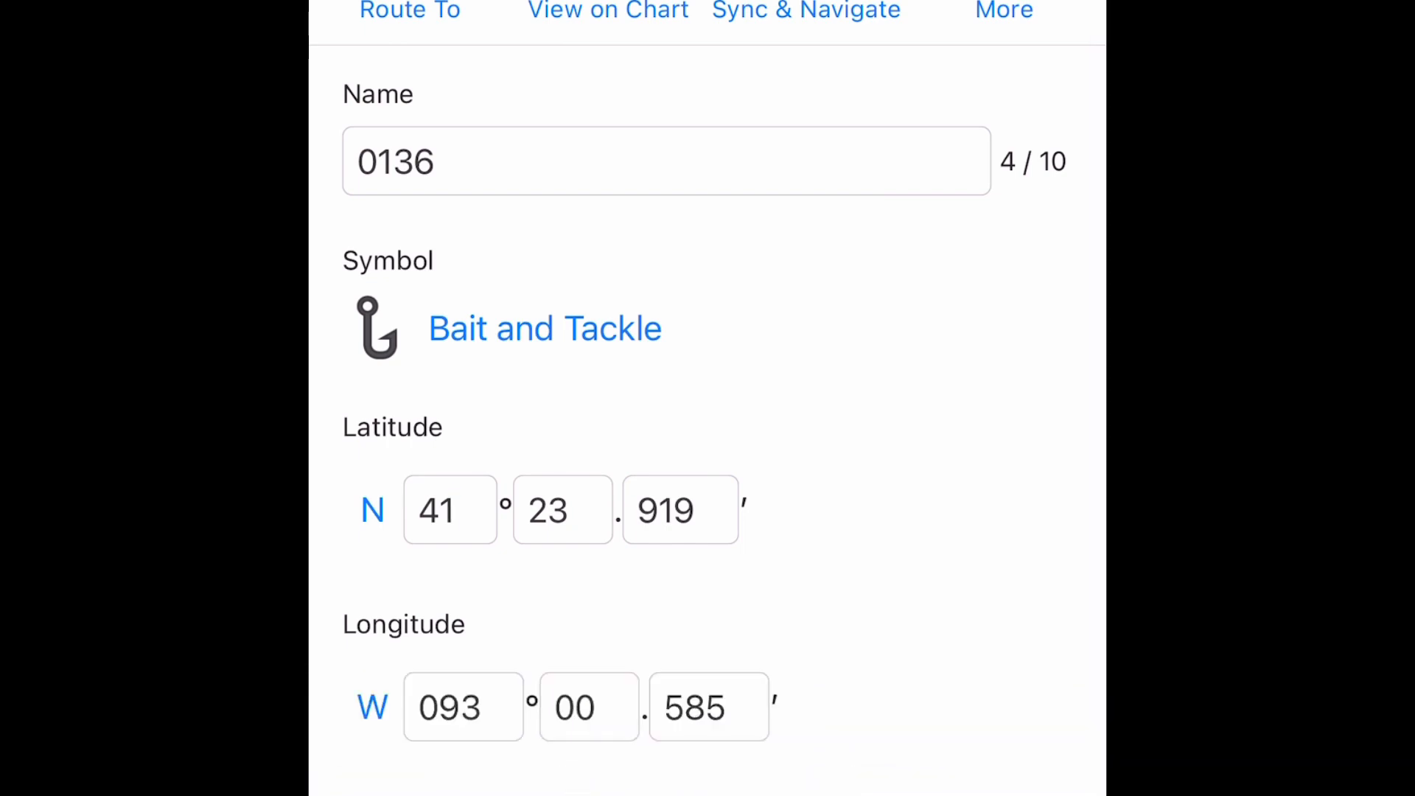
click(679, 509)
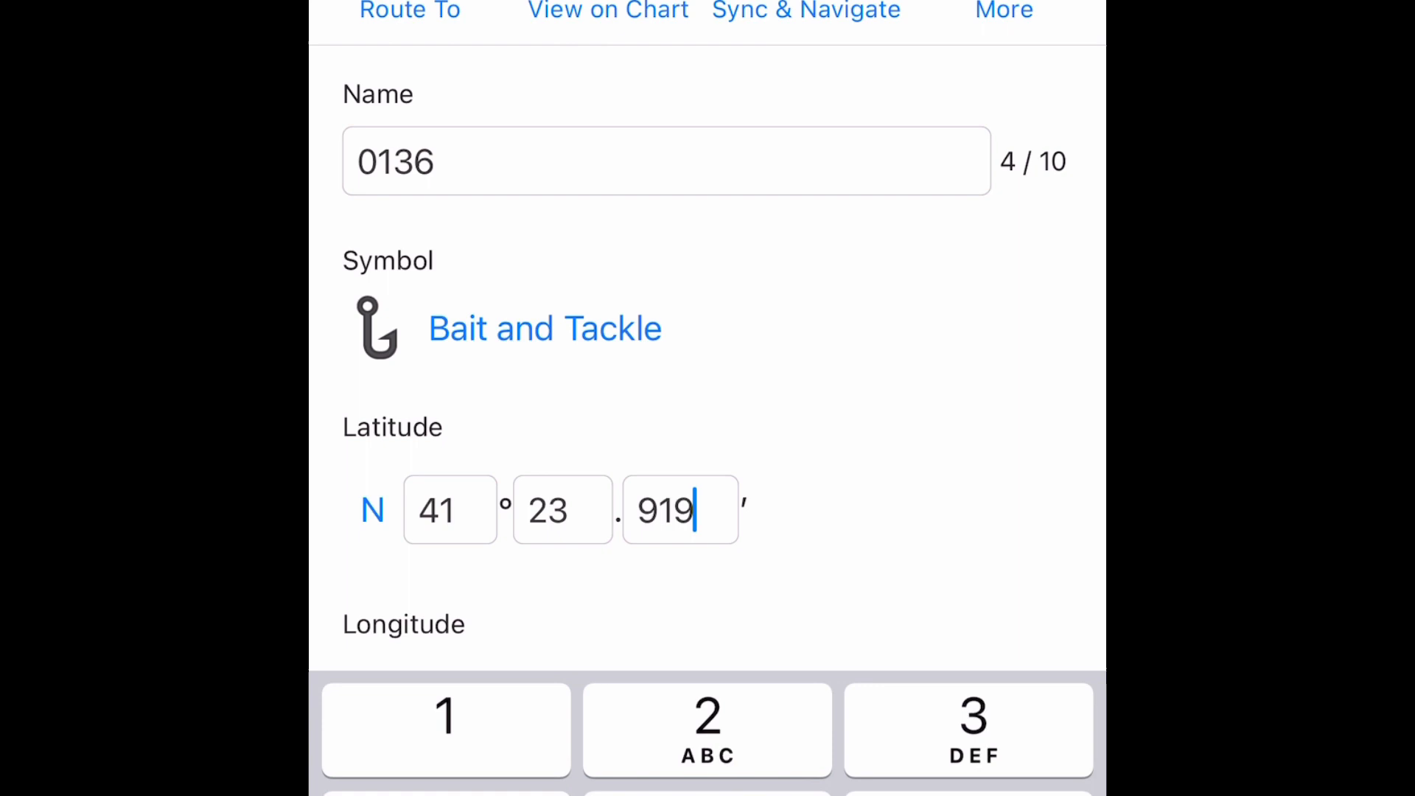
key(backspace)
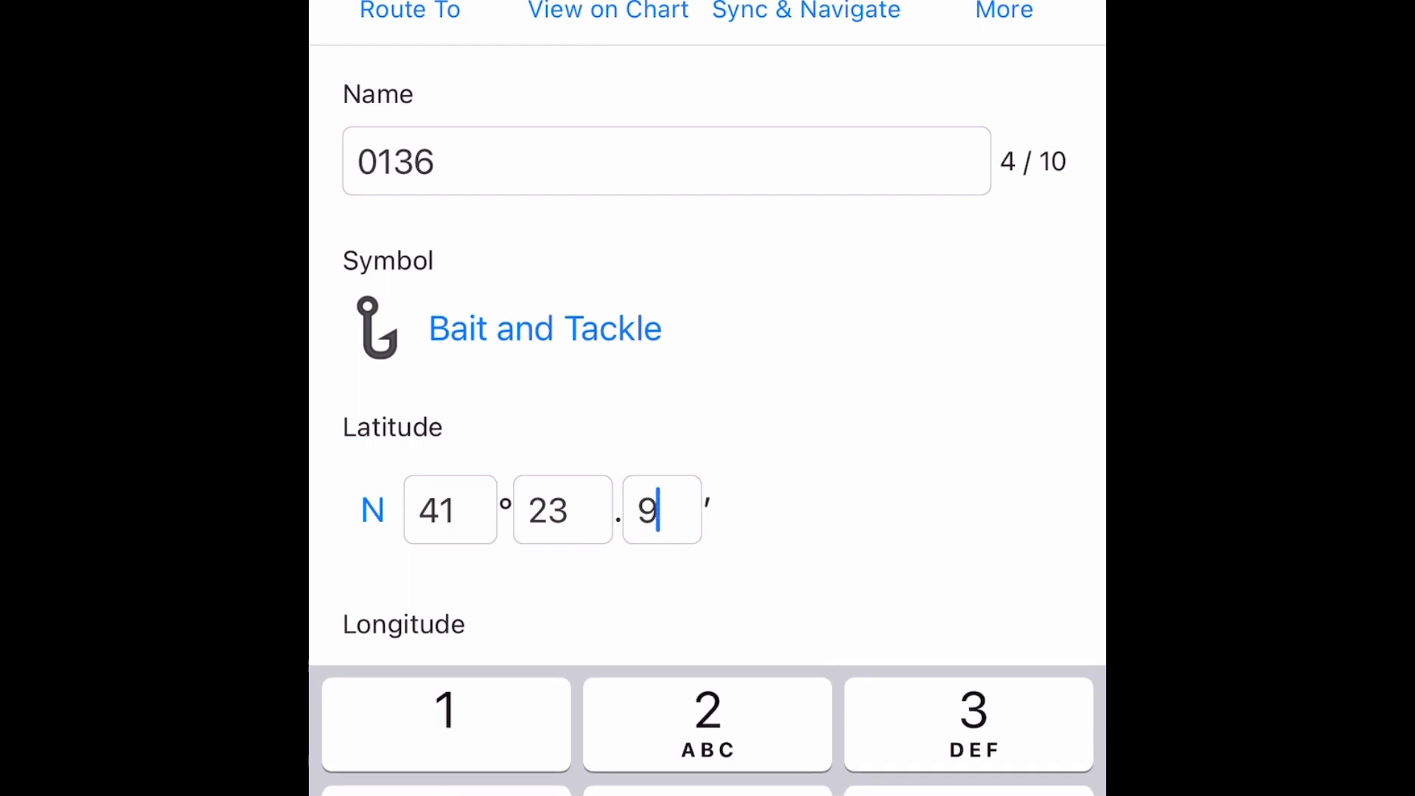
key(backspace)
text(2)
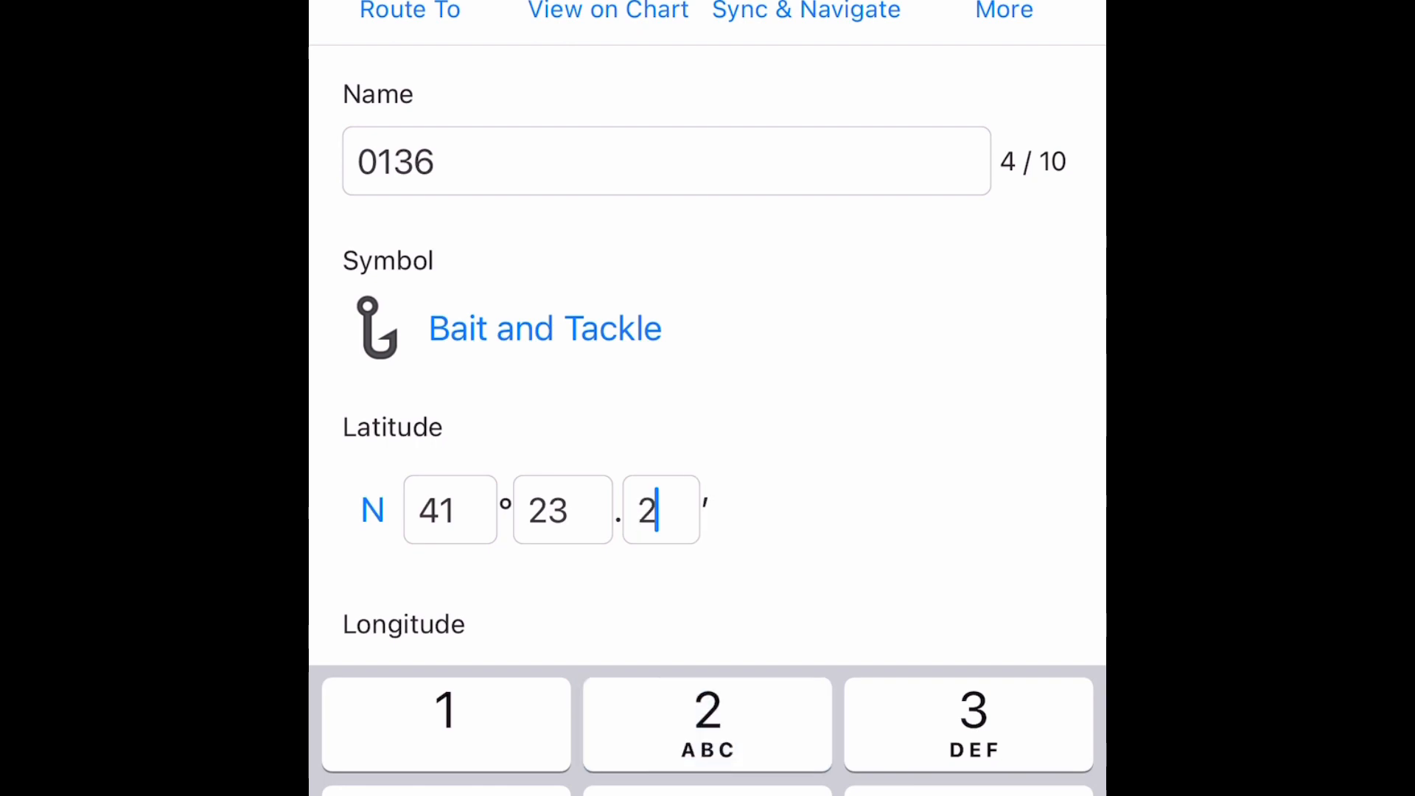
text(08)
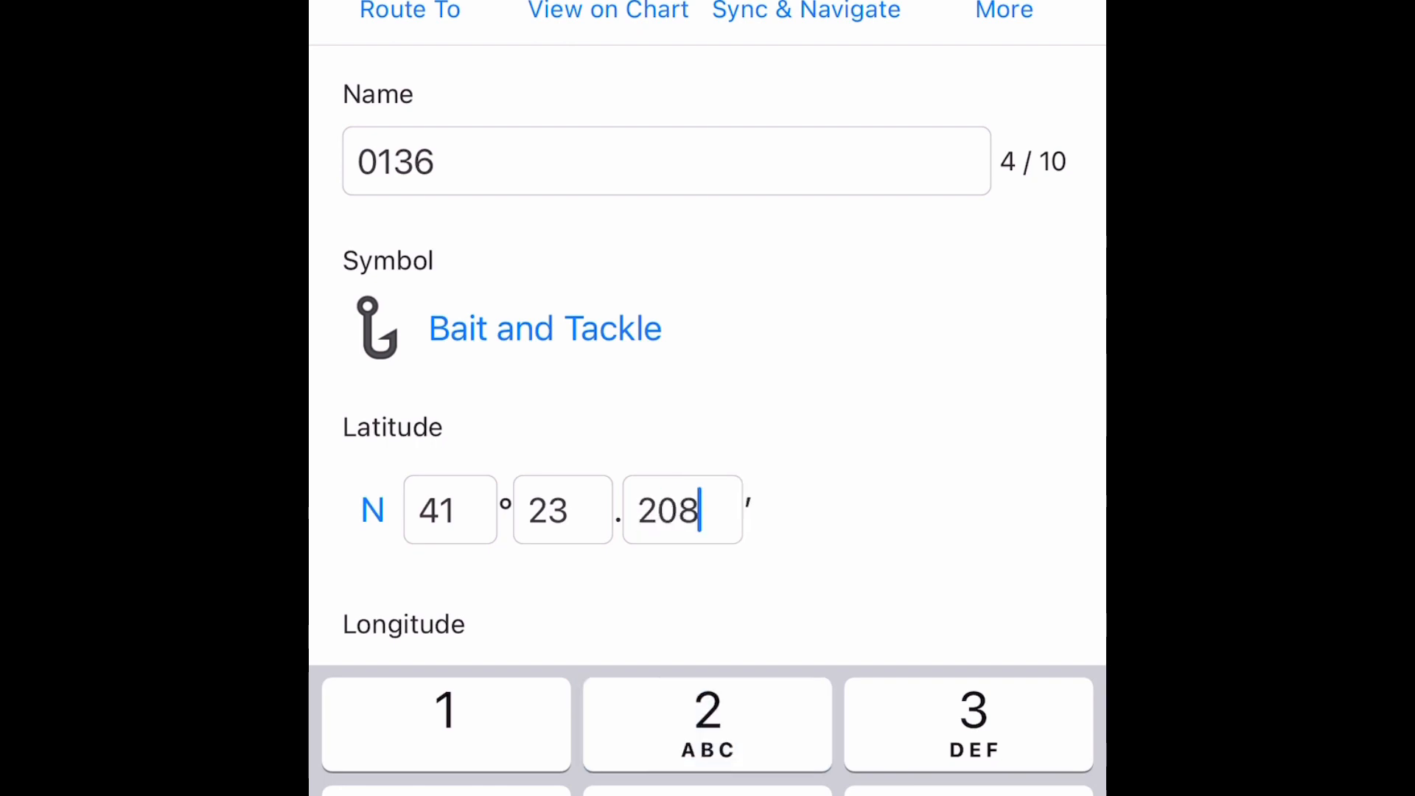
Change waypoint 0136's longitude to W 083°15'.
scroll(down, 3)
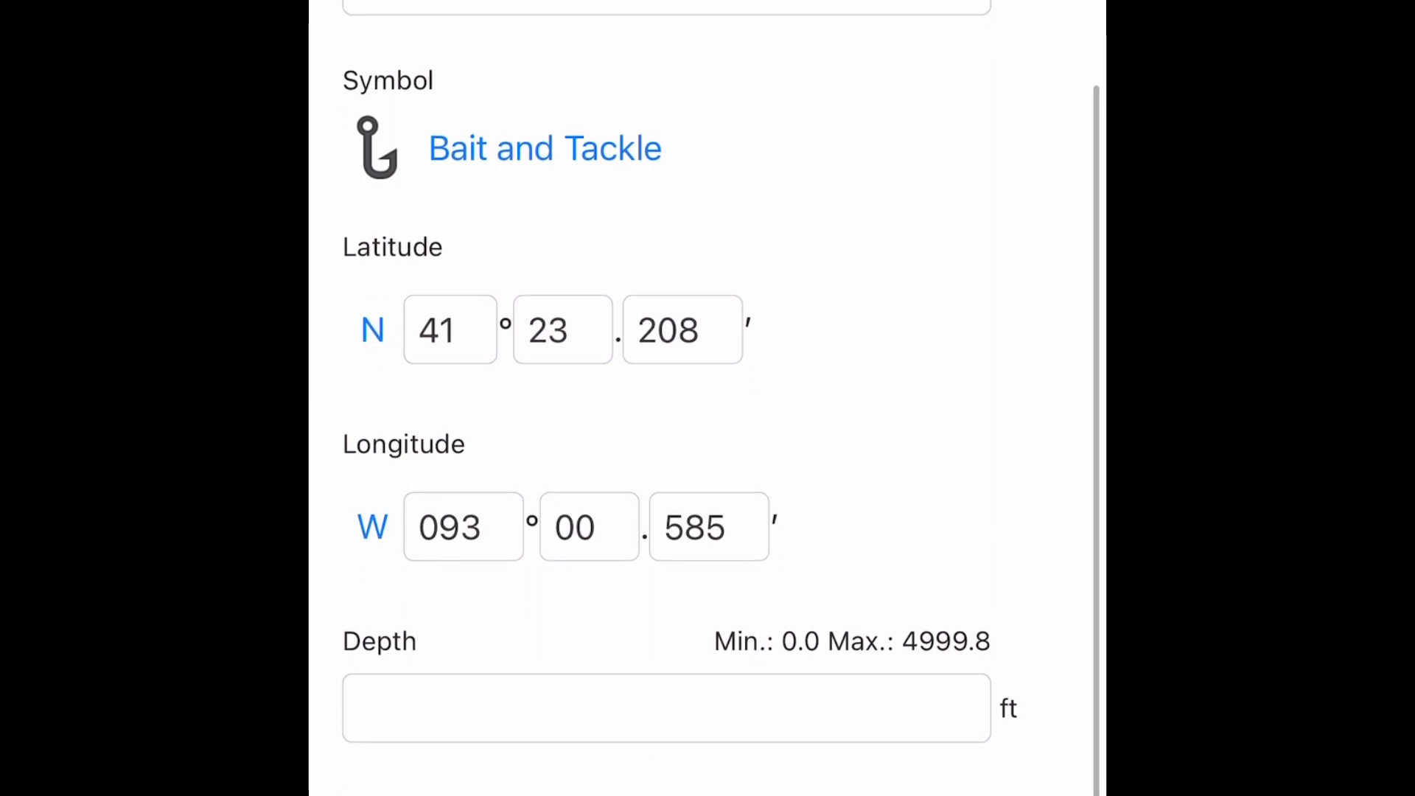
click(462, 527)
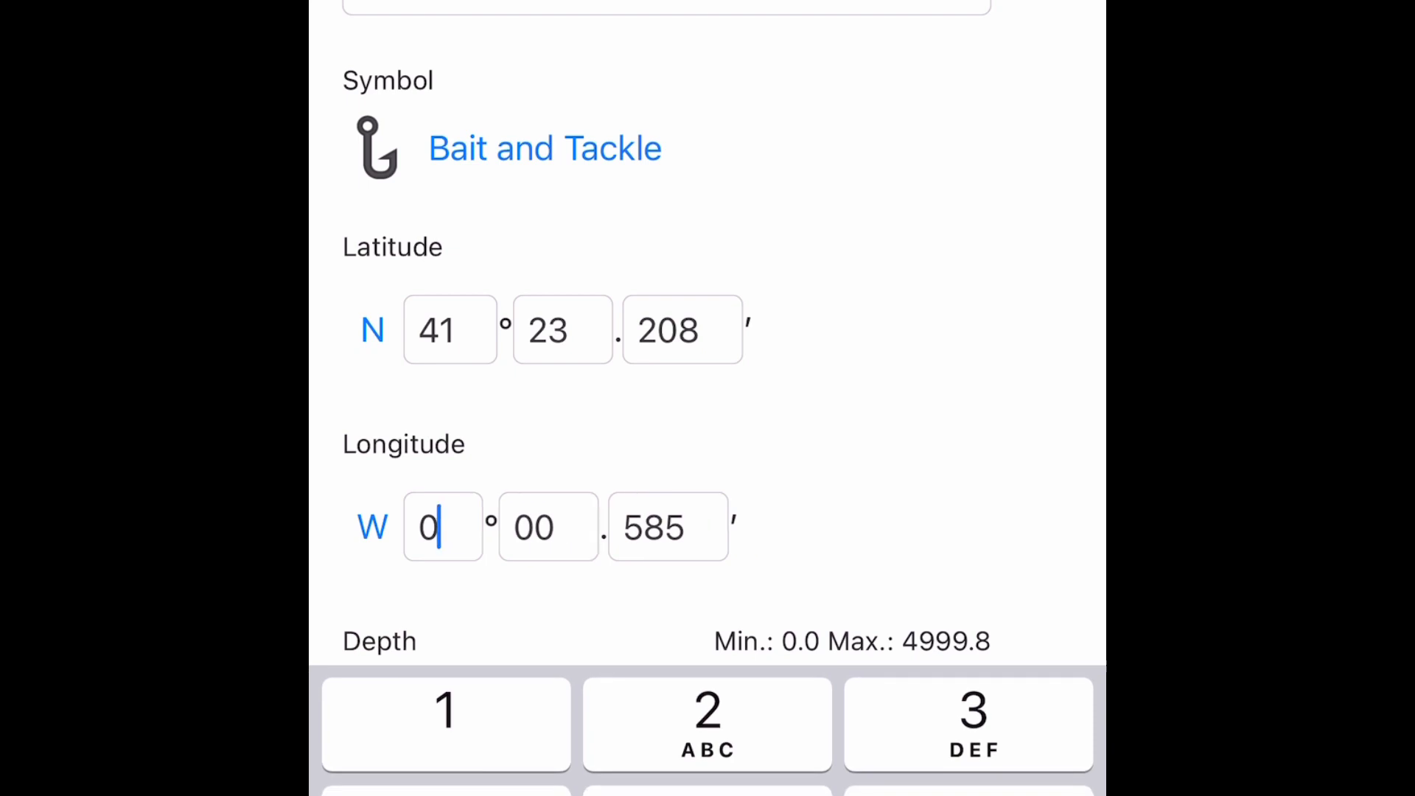
text(83)
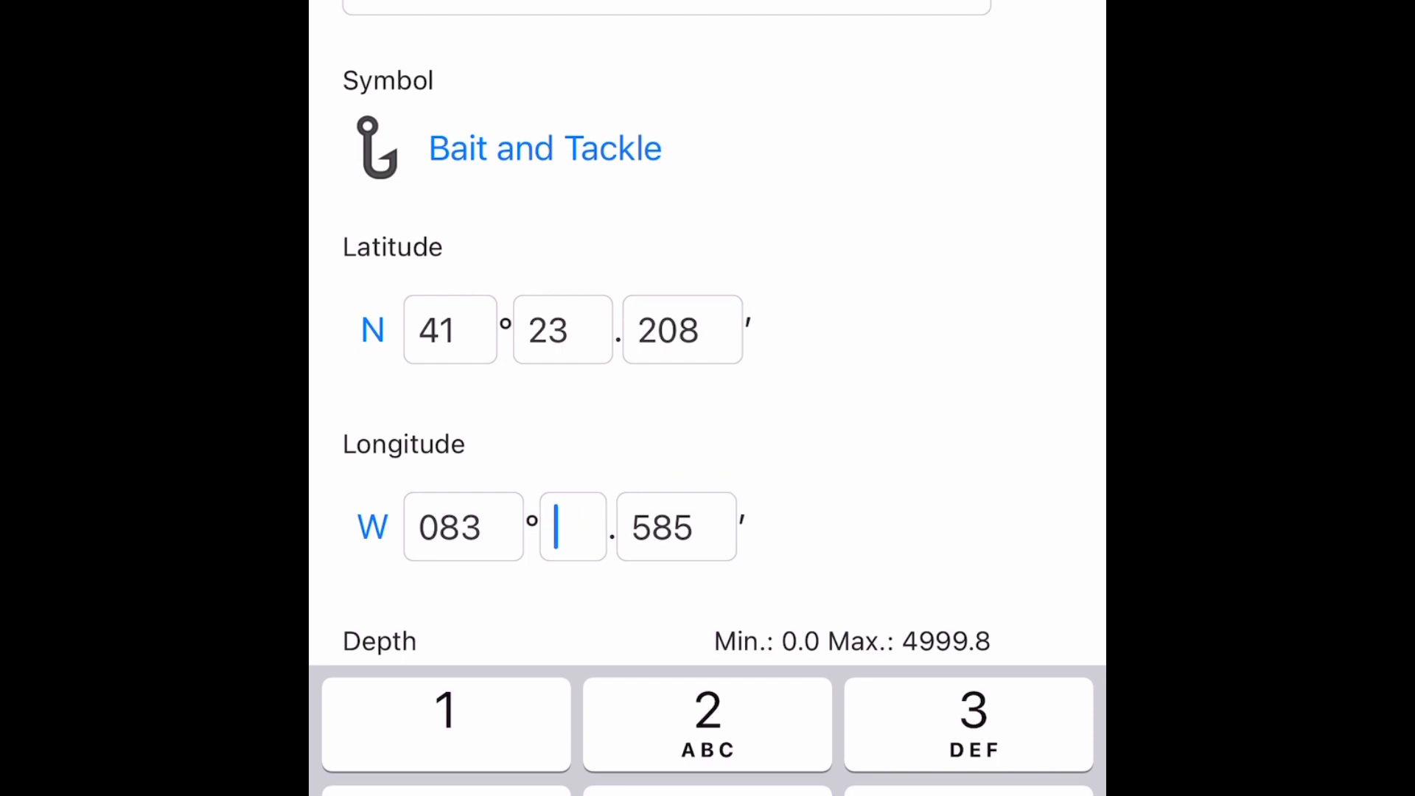
text(15)
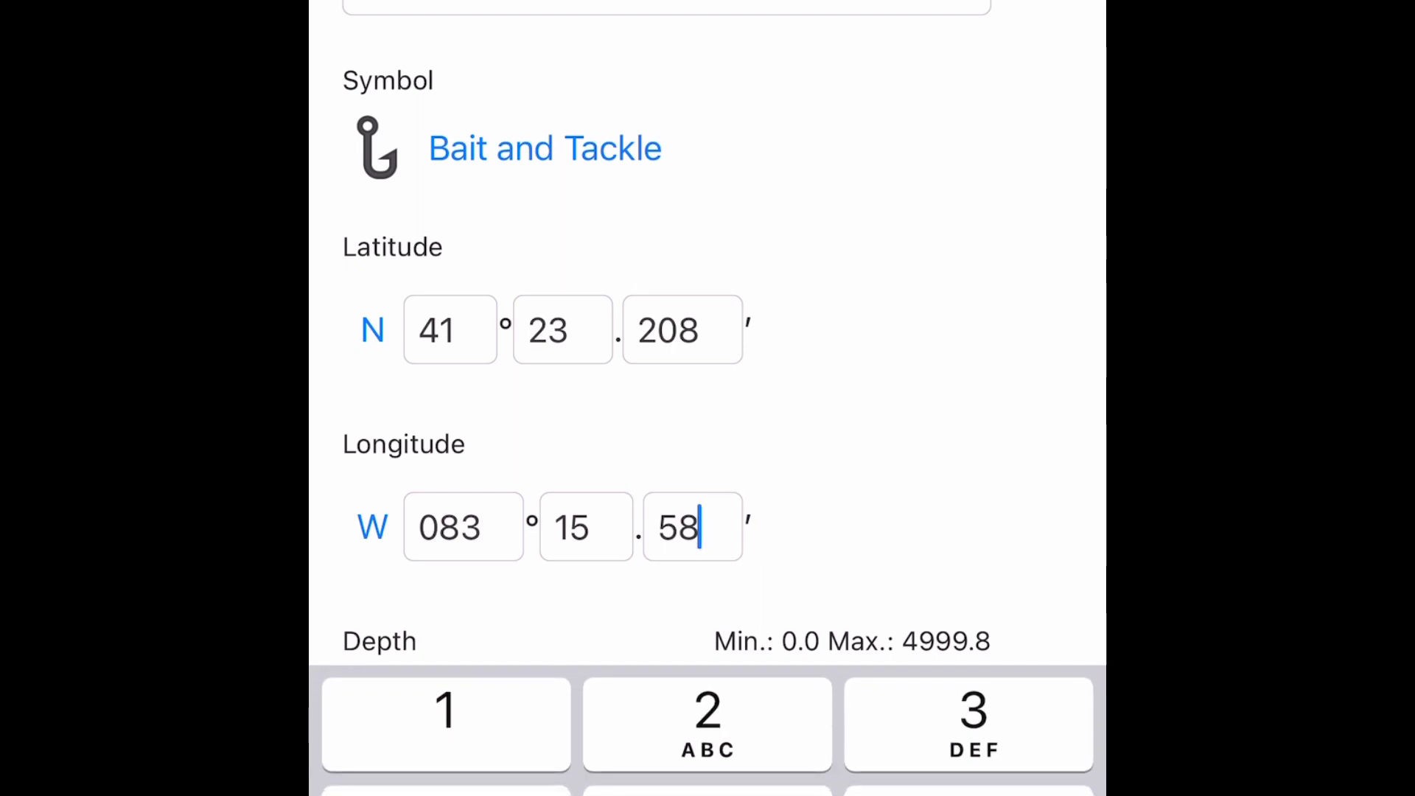
key(backspace)
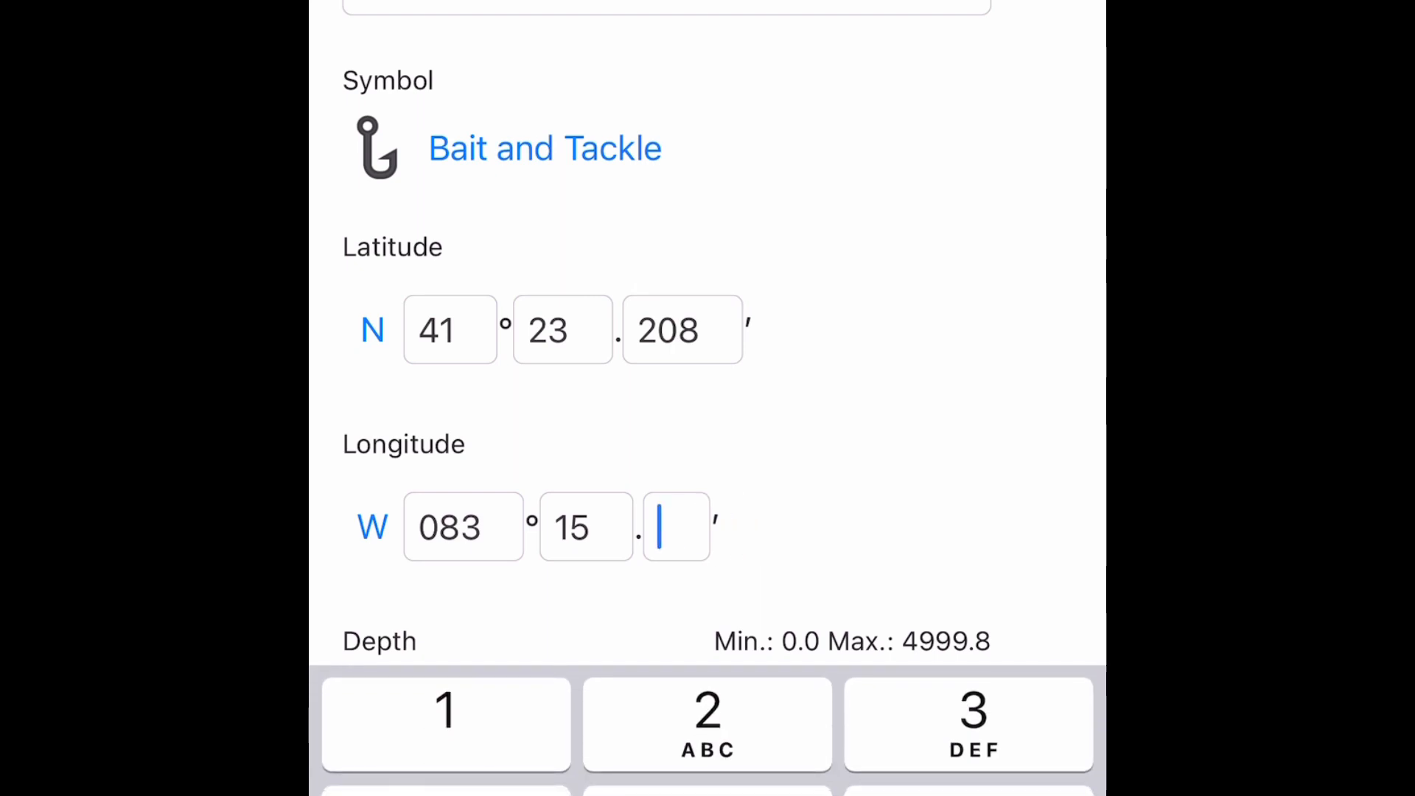
text(400)
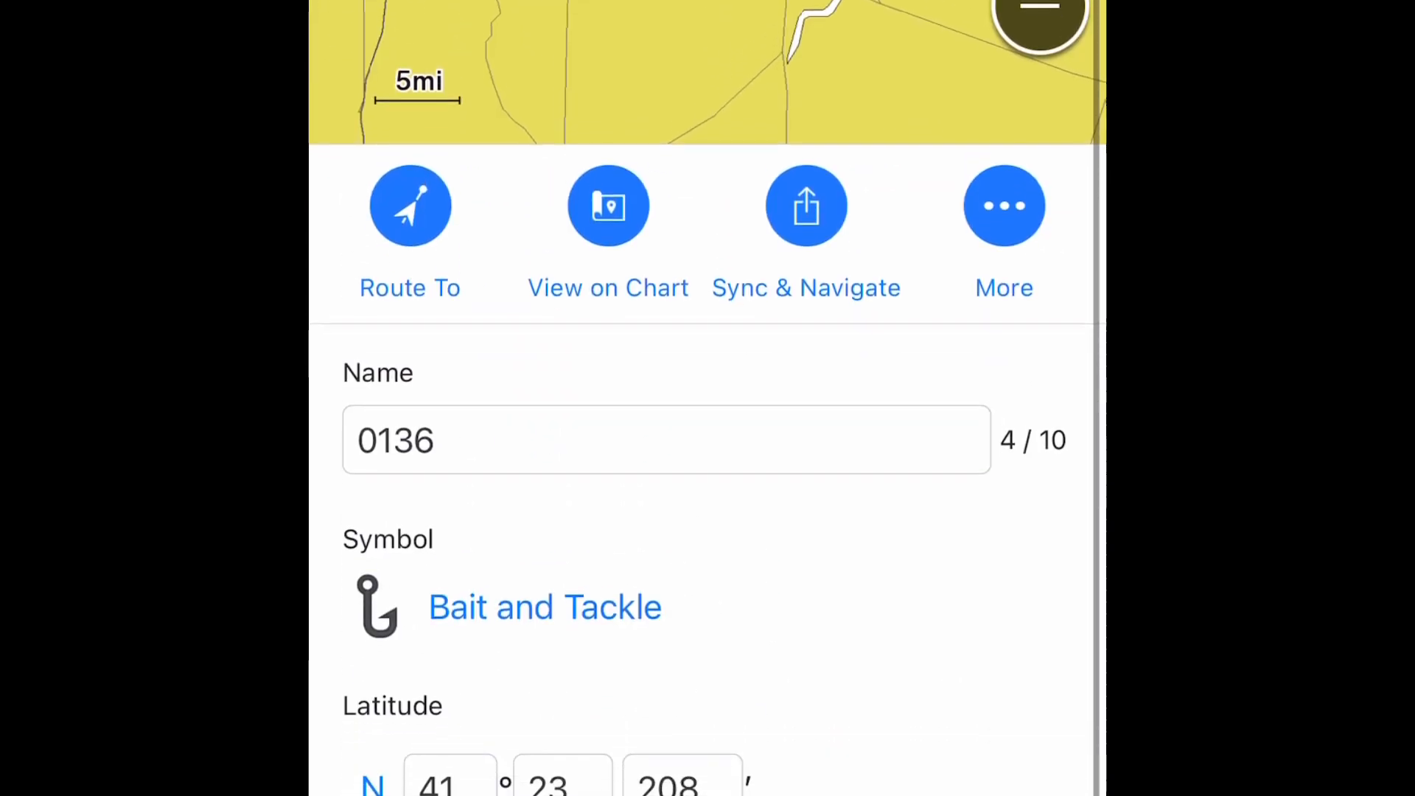
scroll(up, 3)
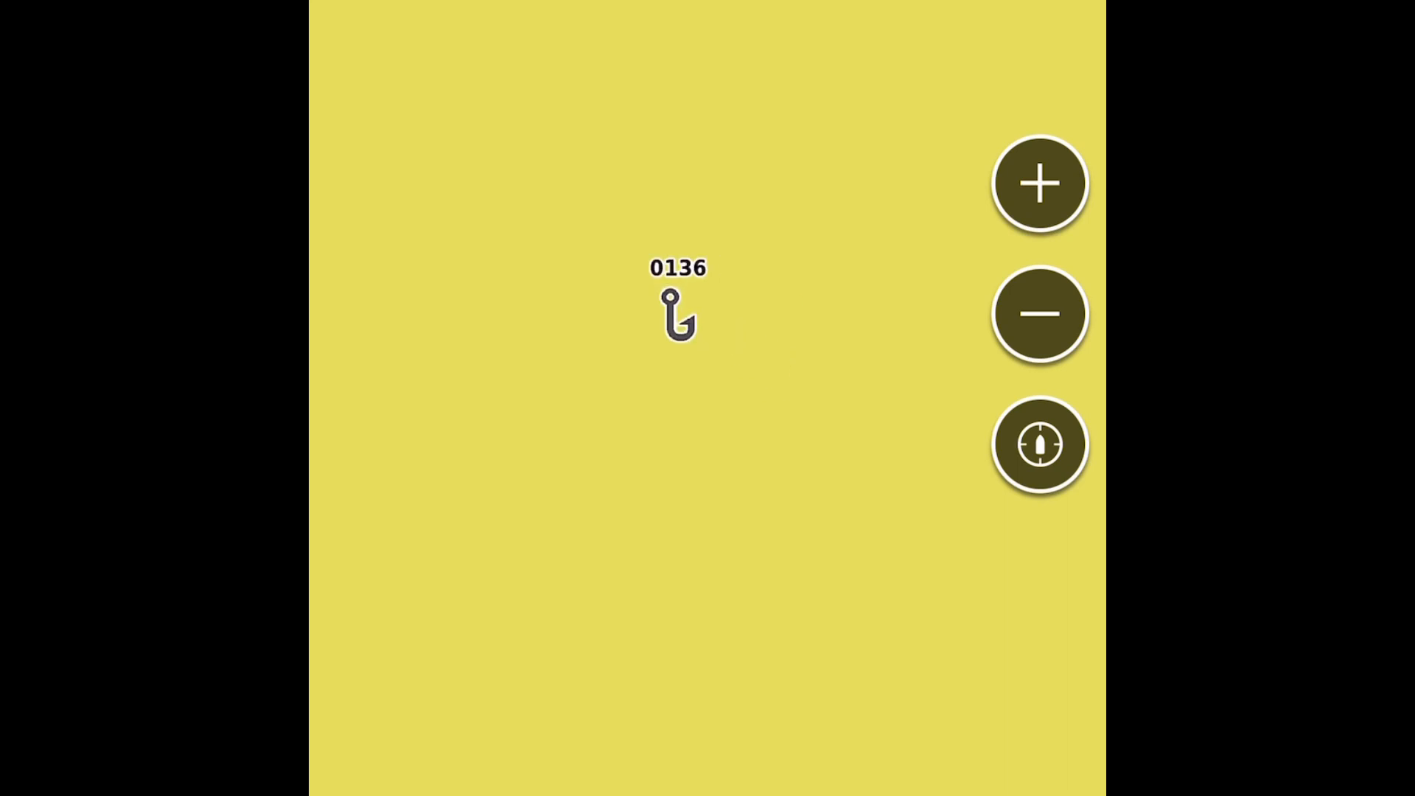
click(677, 316)
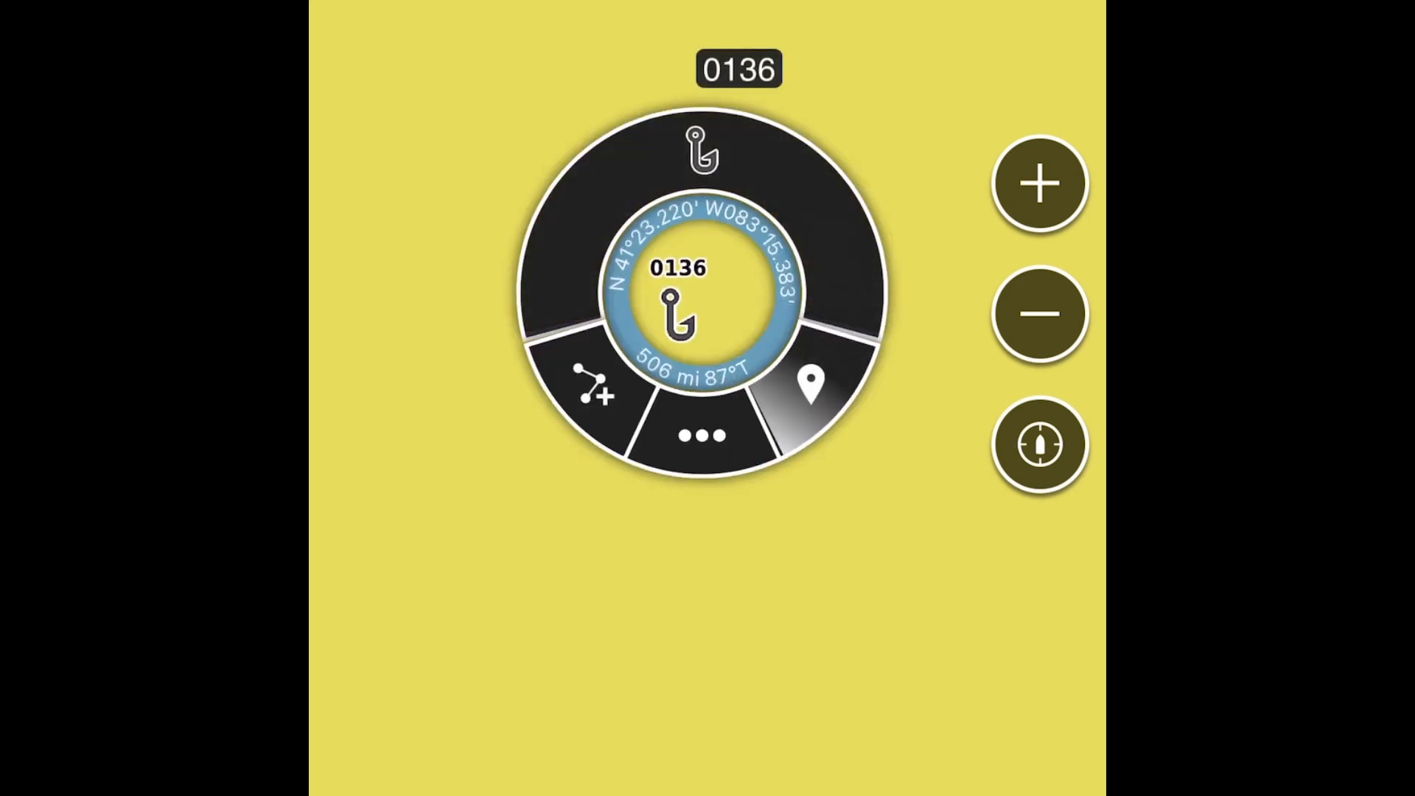
click(676, 311)
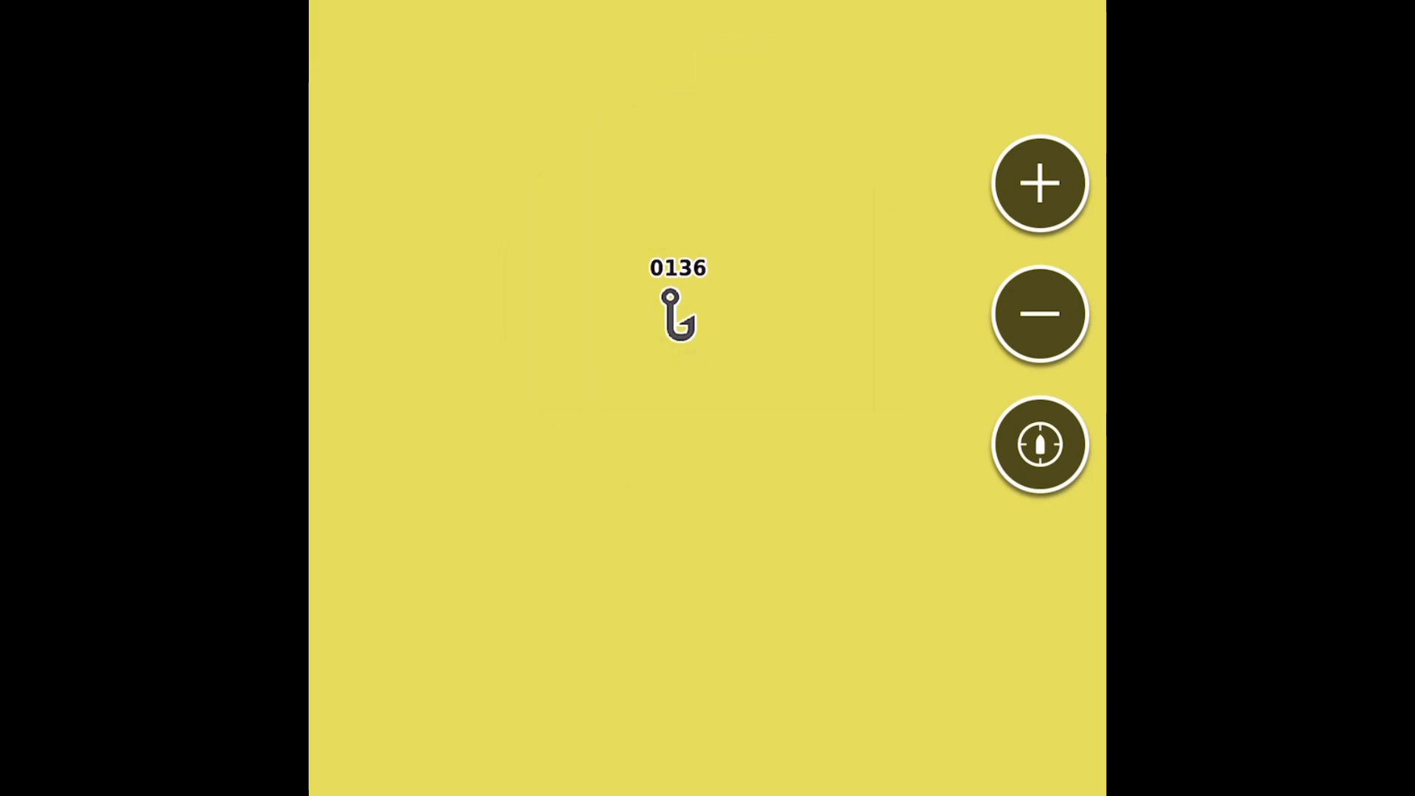
click(677, 316)
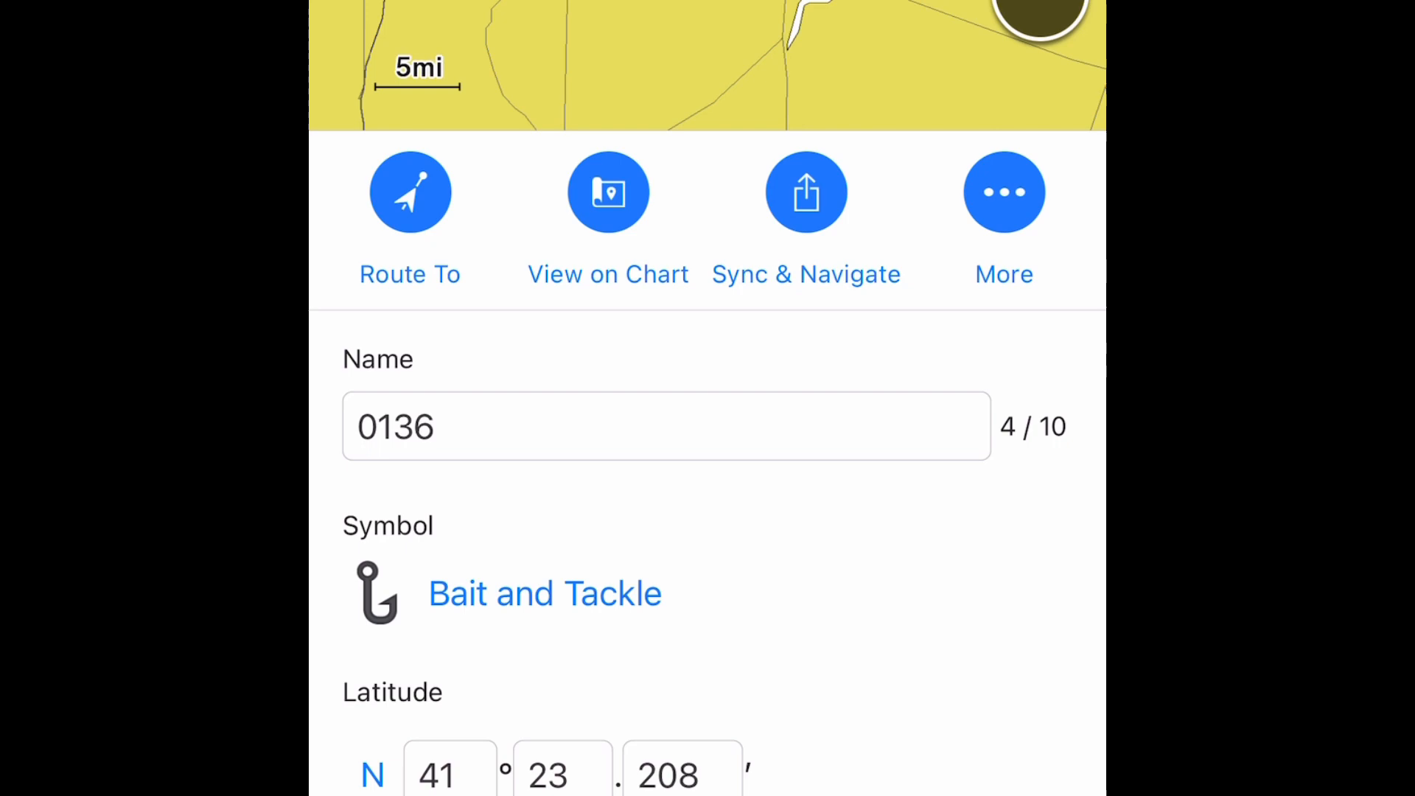
Pick the green Car icon from the symbol grid for waypoint 0136.
scroll(down, 3)
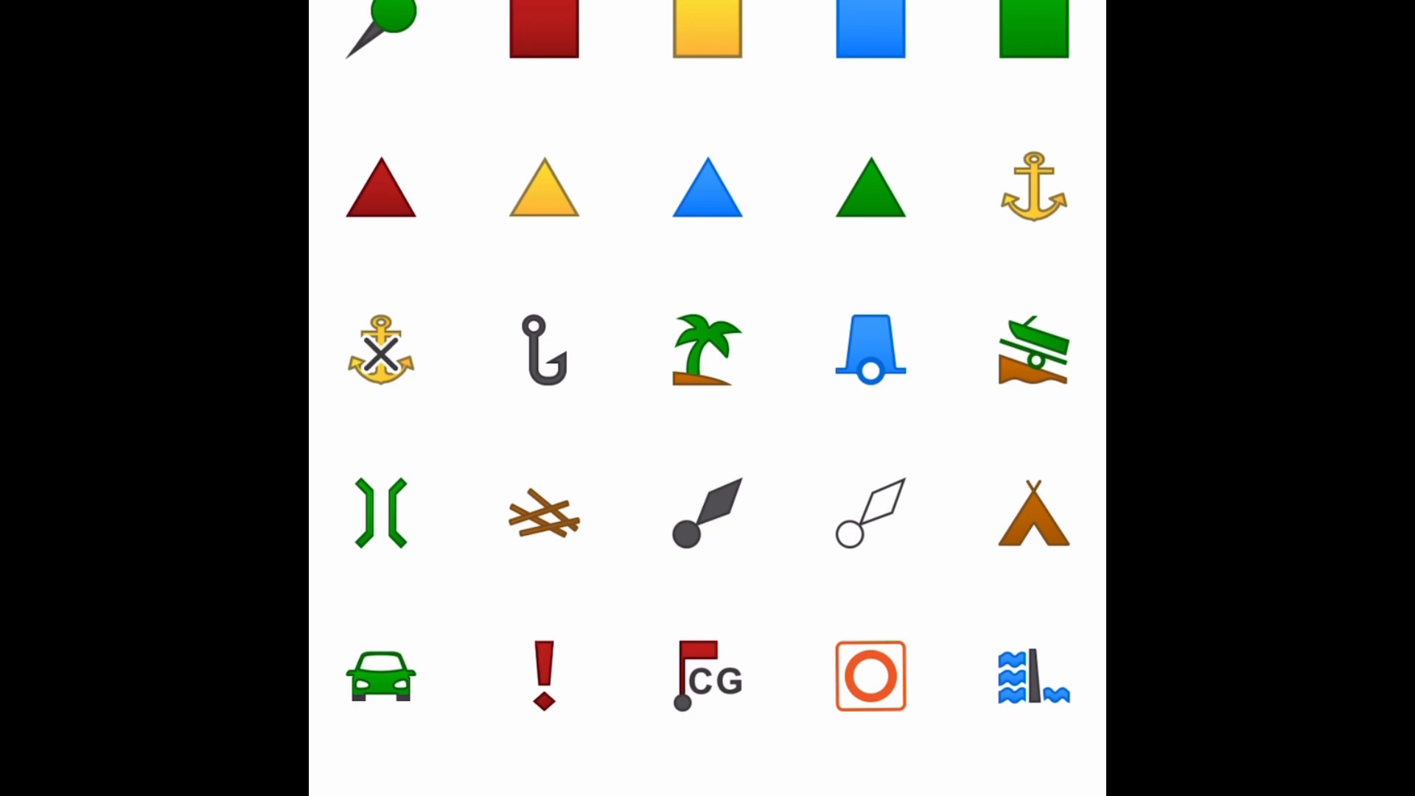
scroll(down, 3)
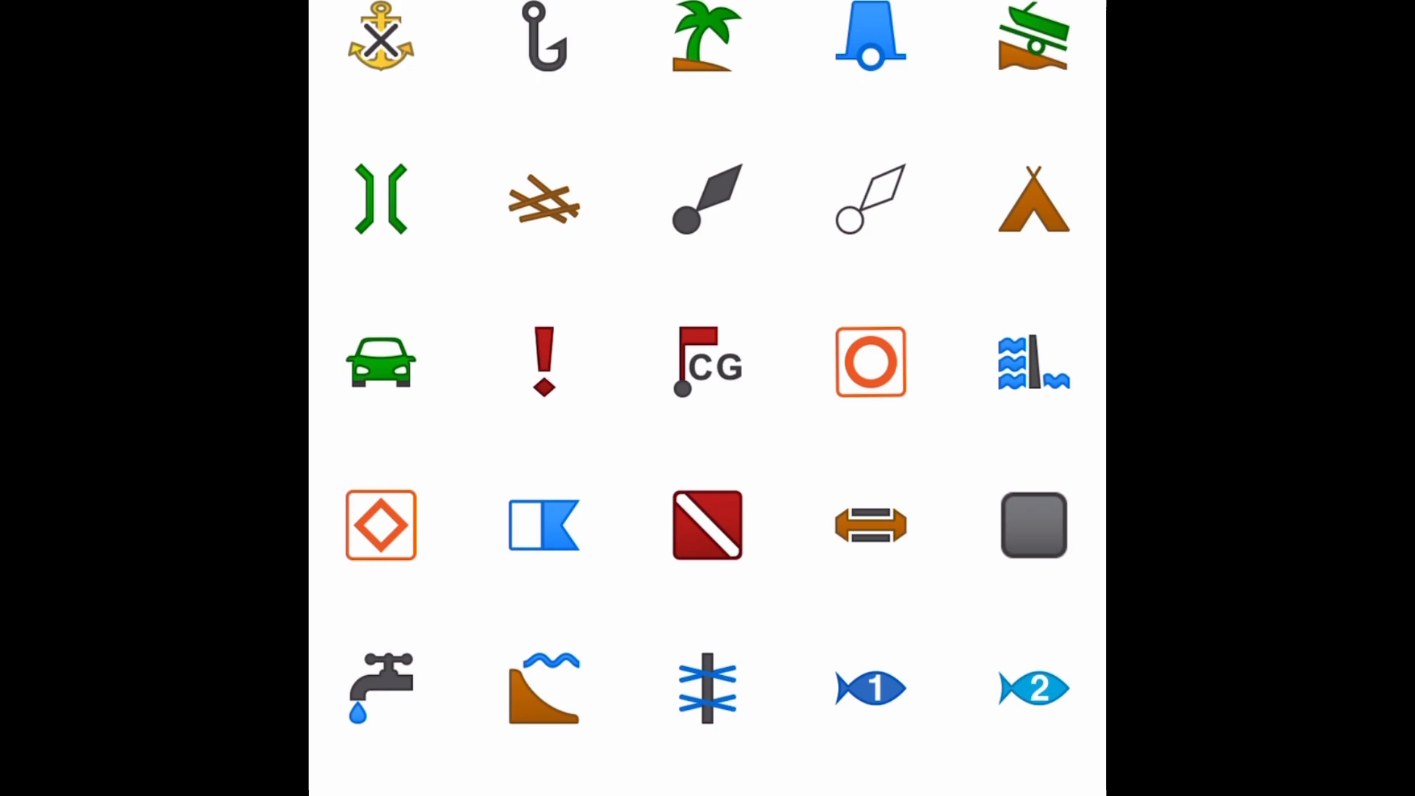
click(380, 362)
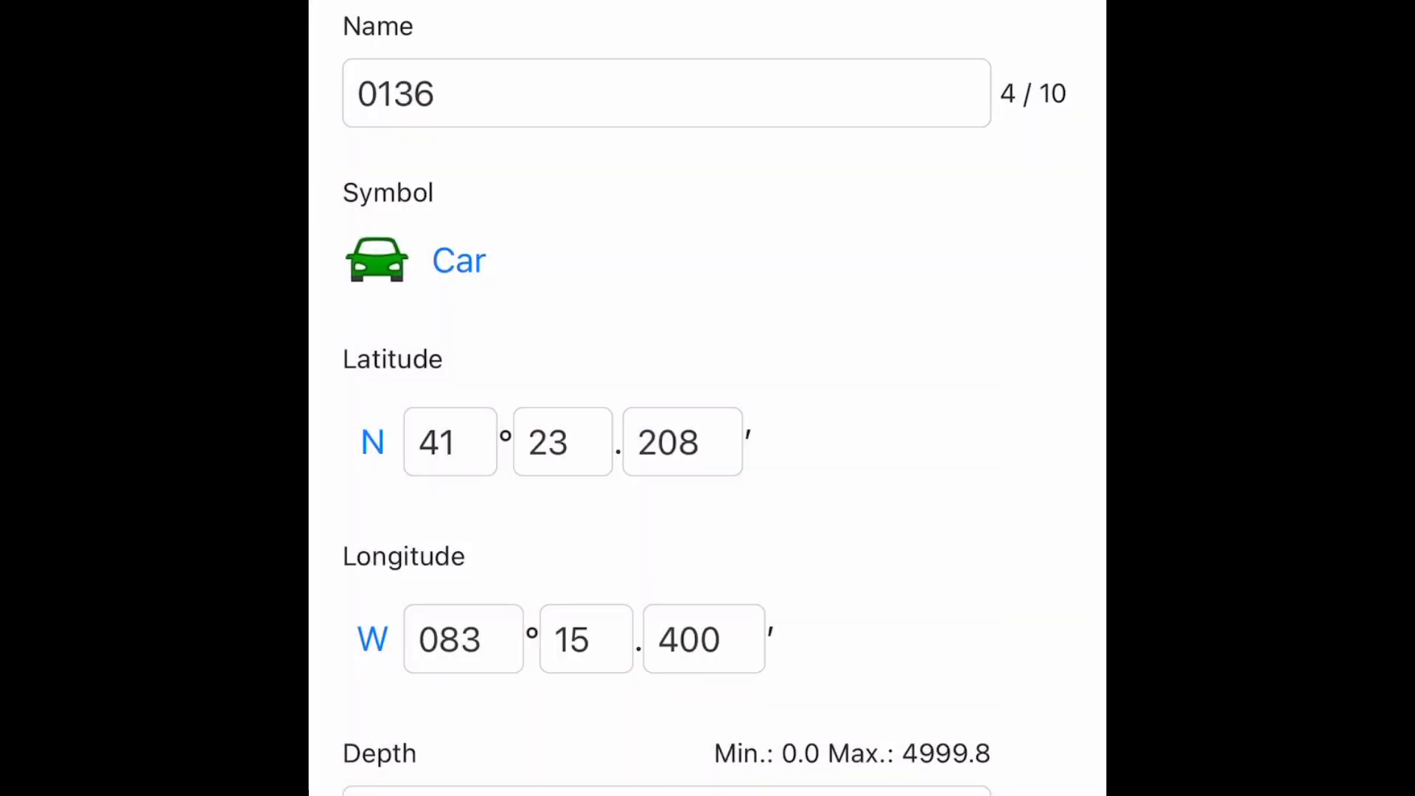
scroll(down, 3)
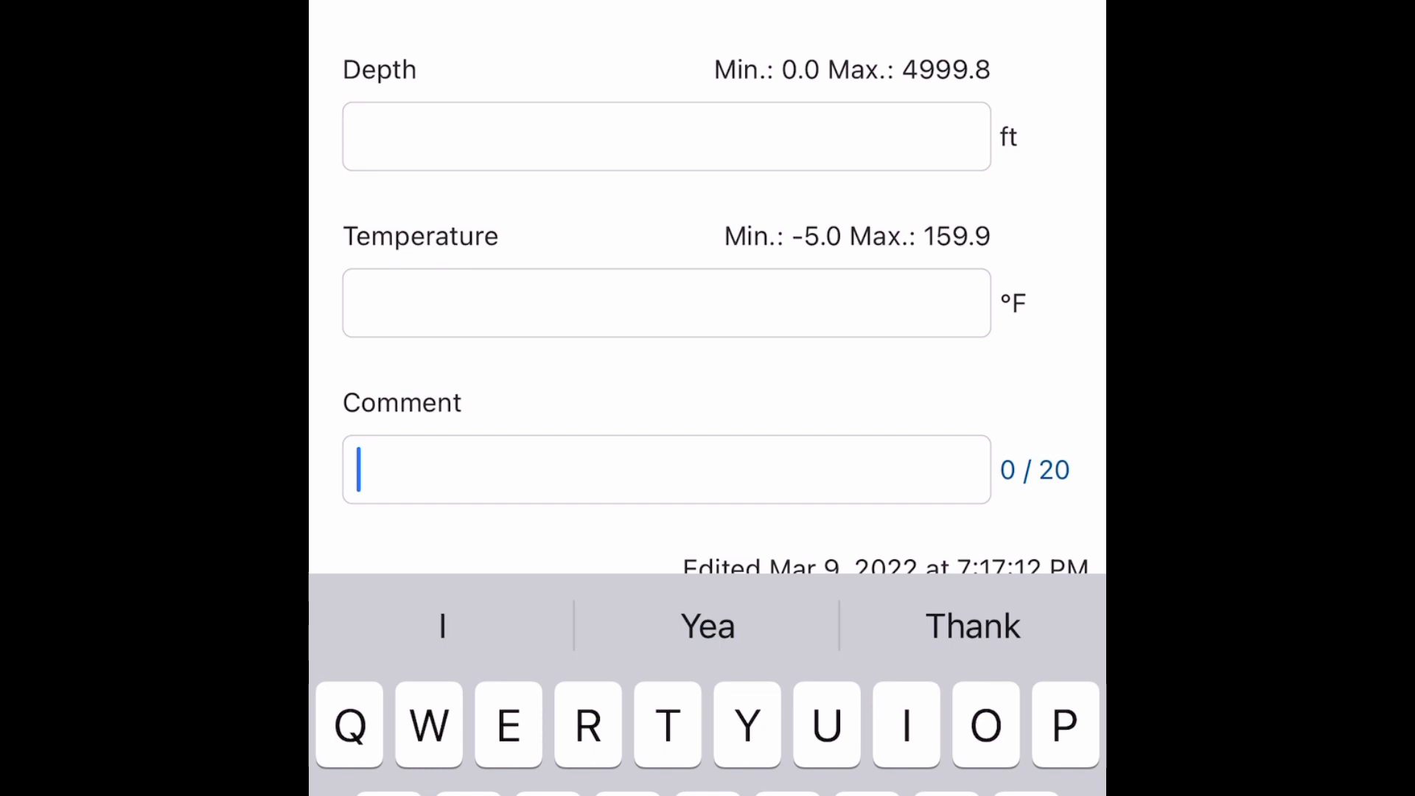
Enter 'Video demo' as waypoint 0136's comment and scroll back up the form.
text(Vide)
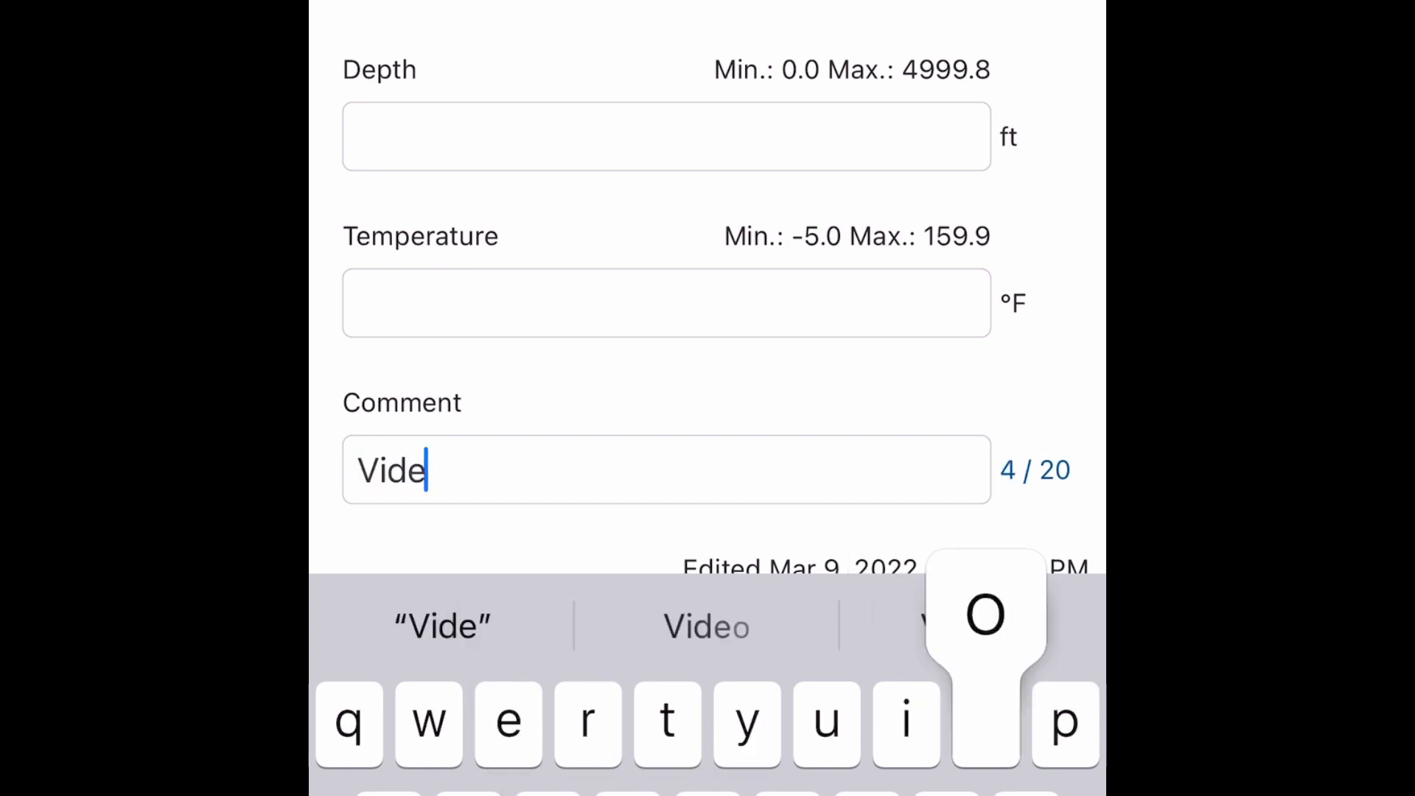
text(o)
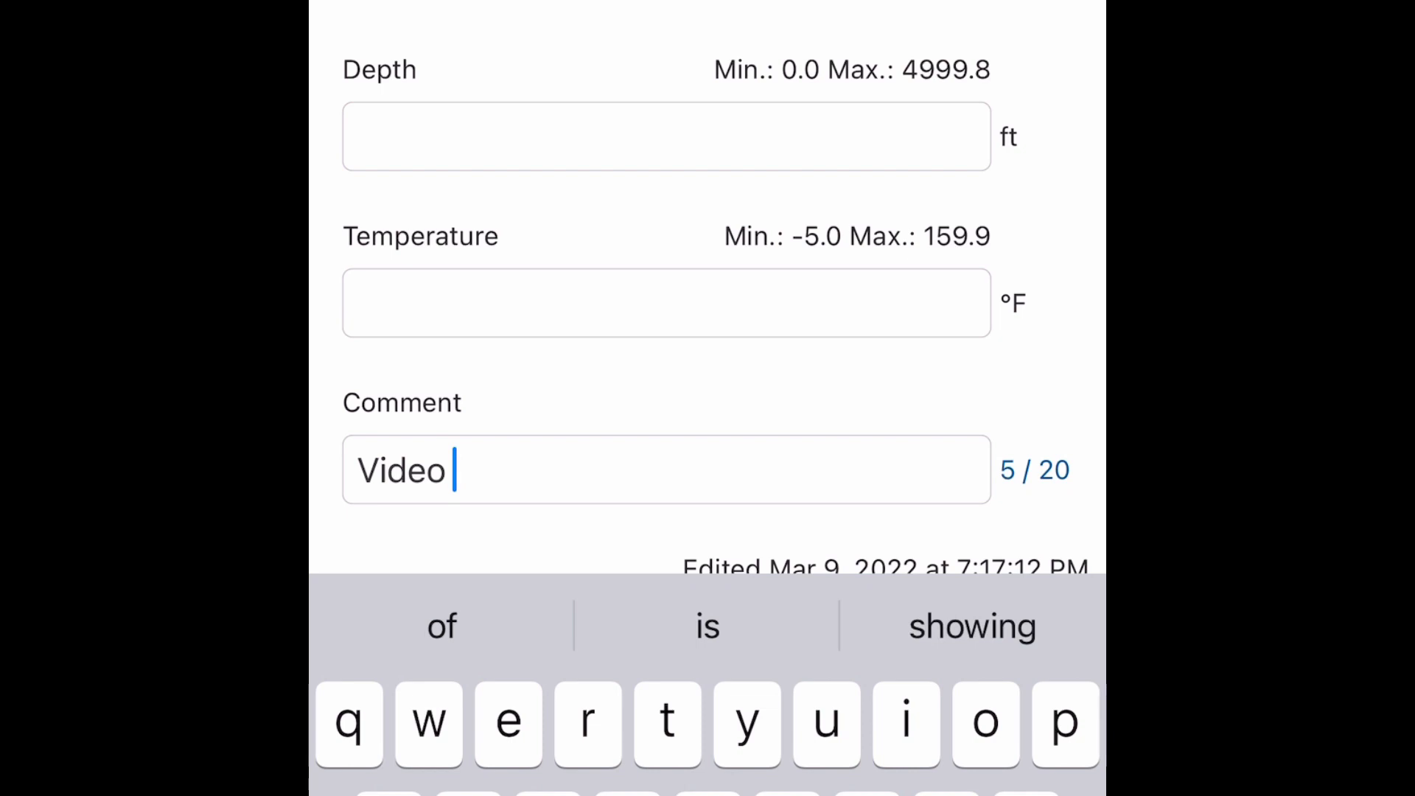
text(dem)
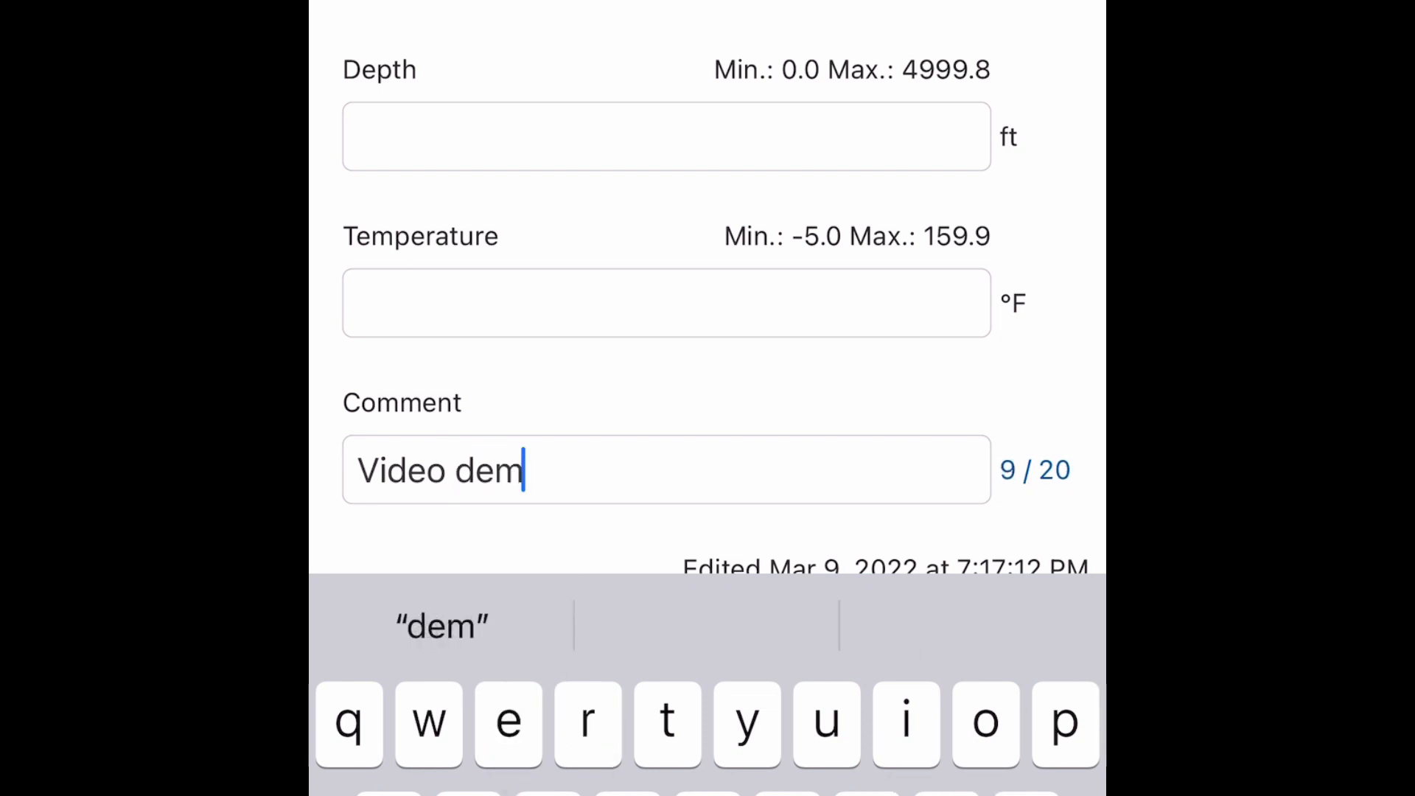
text(o)
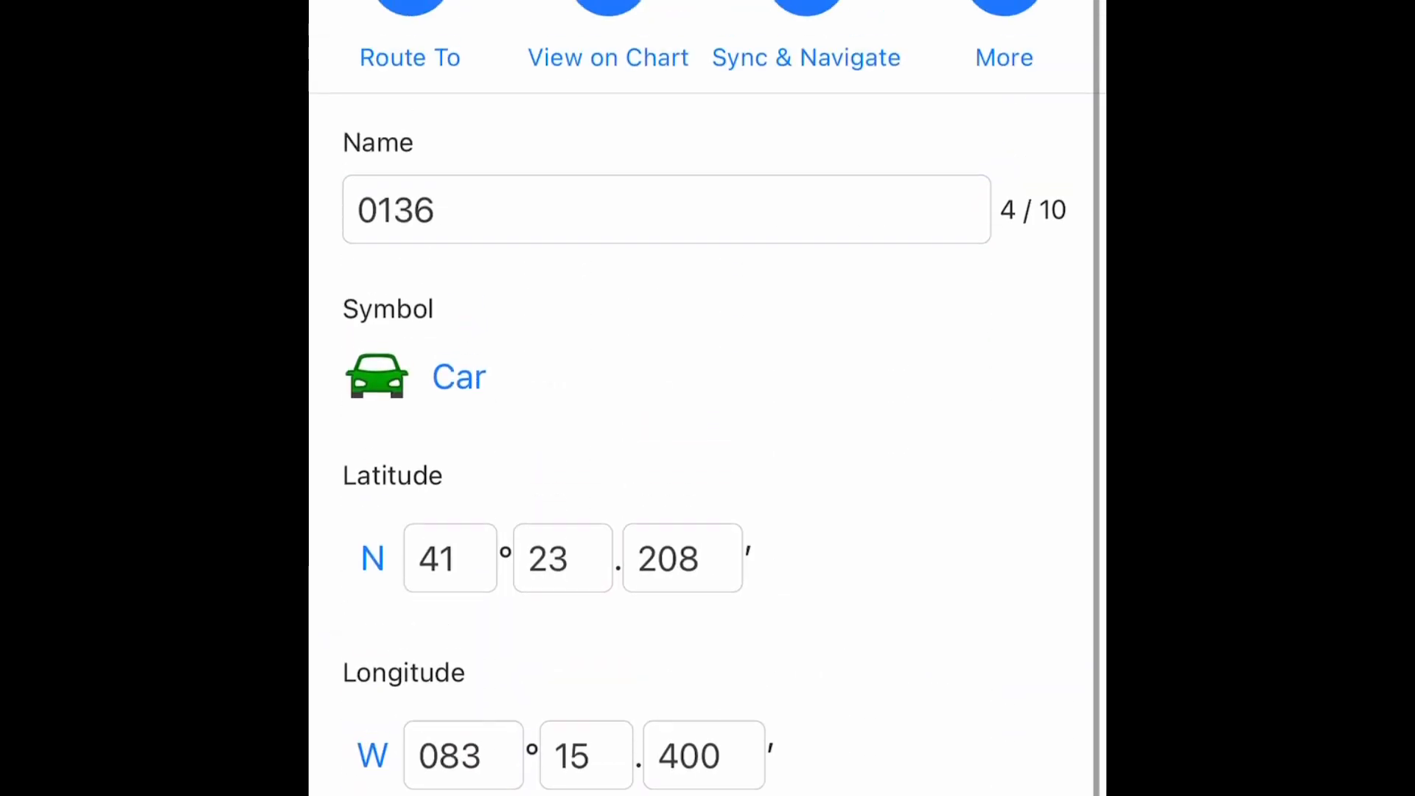
scroll(down, 3)
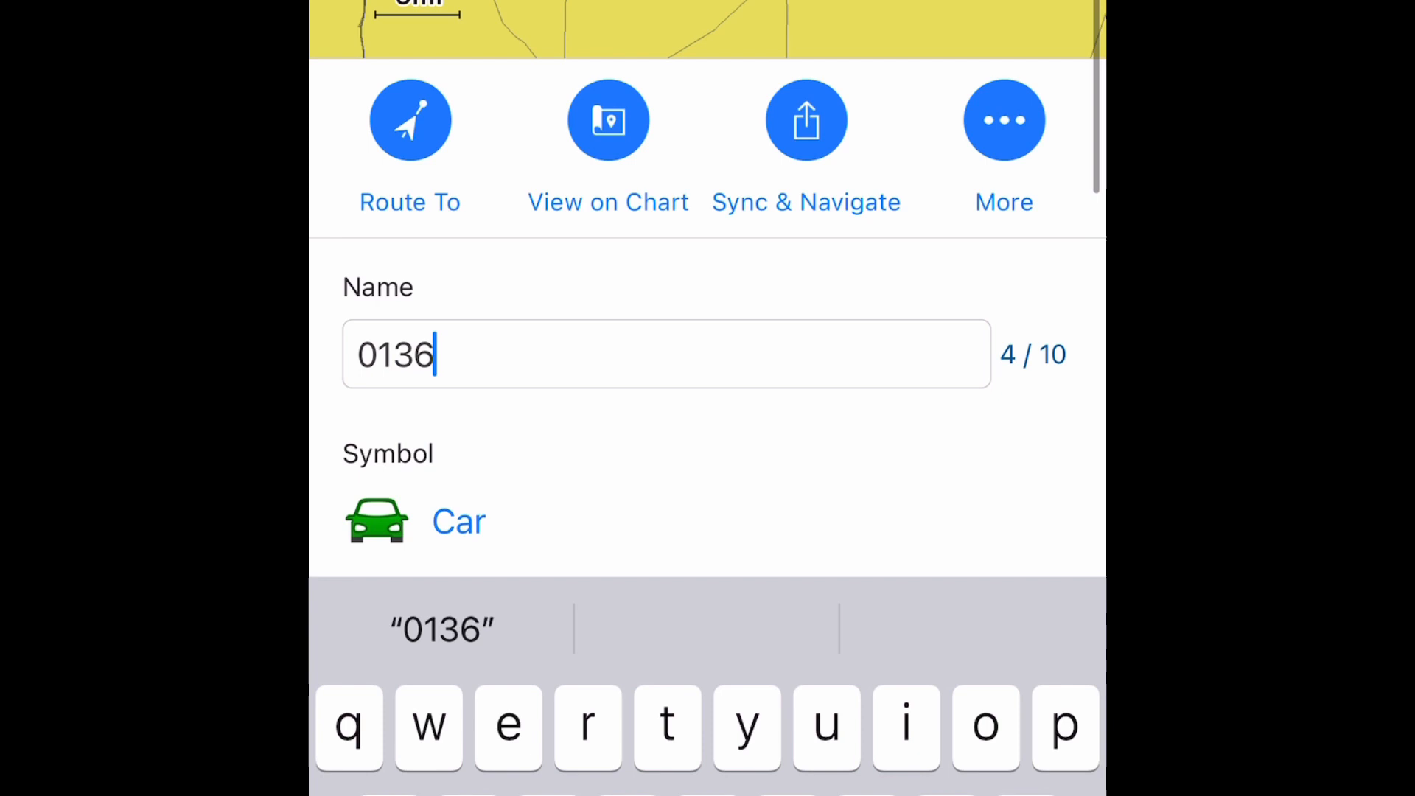
Replace the name 0136 with 'VIDEO DEMO' in capital letters.
key(backspace)
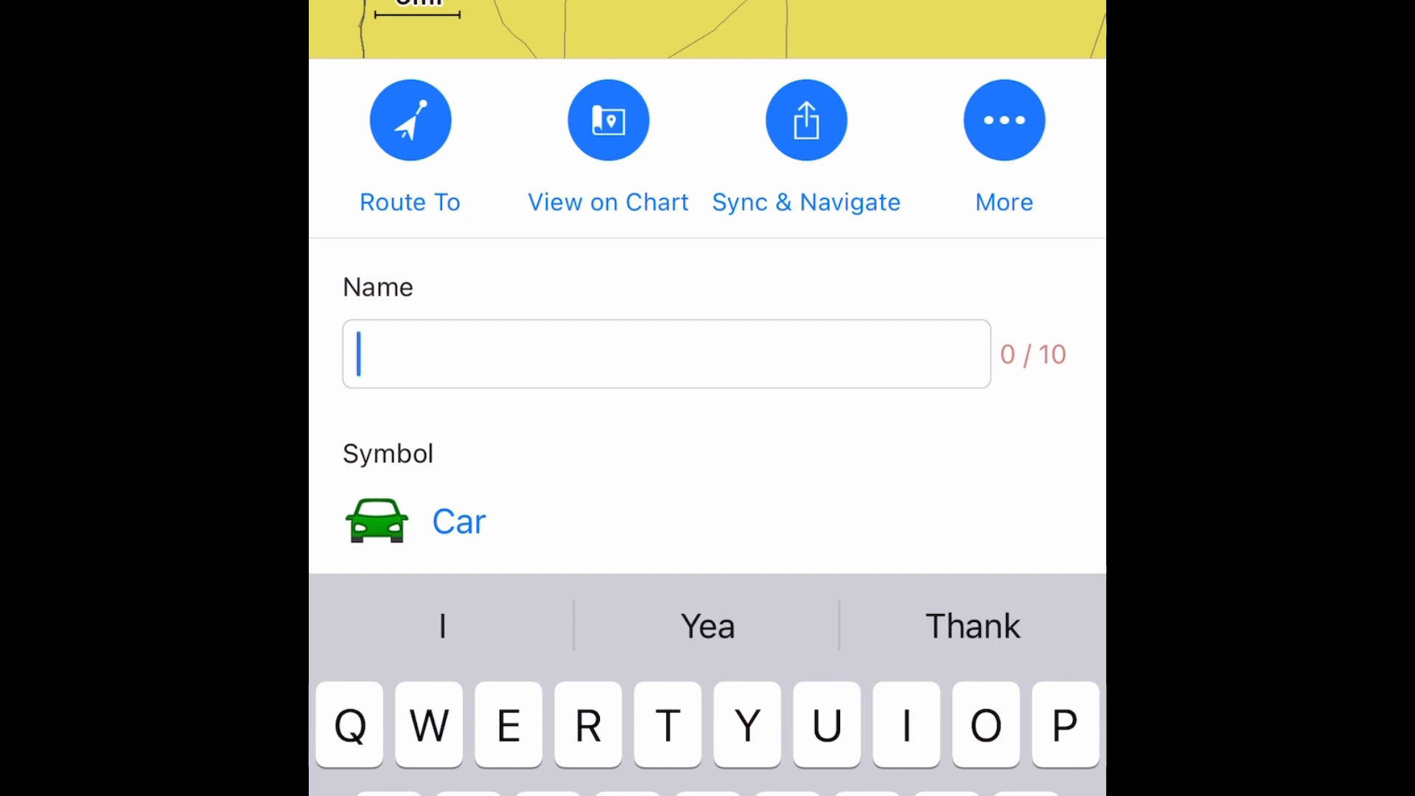
text(VIDE)
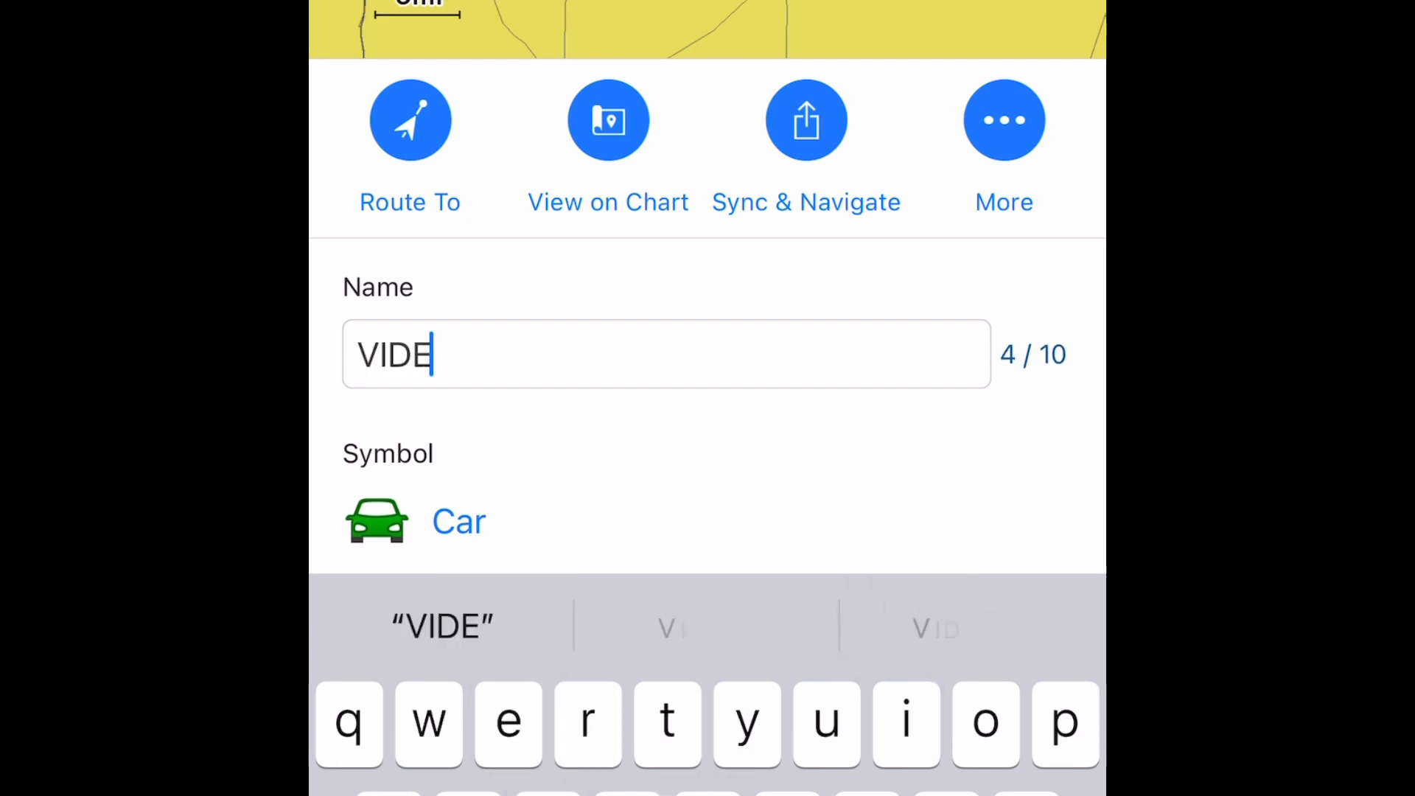
text(O)
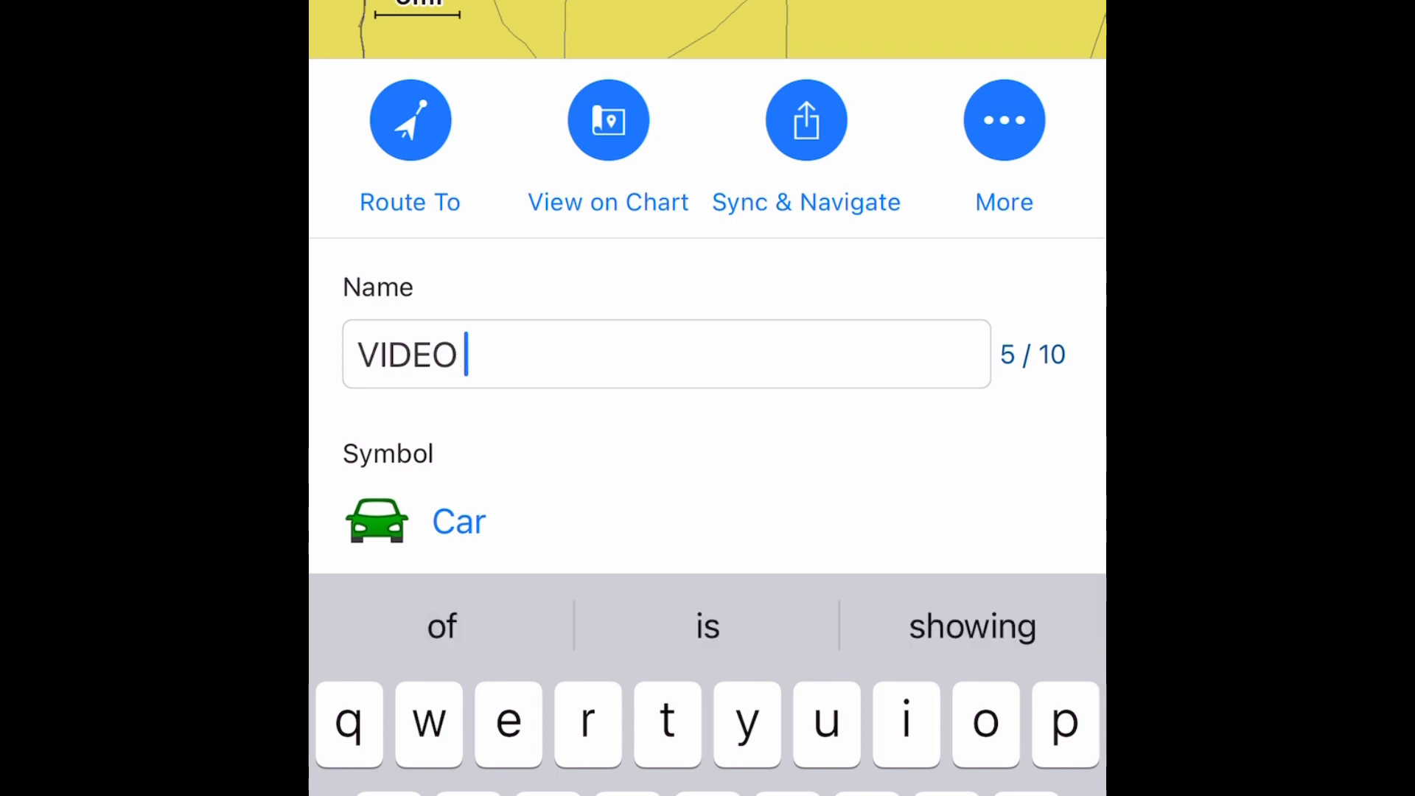
click(548, 723)
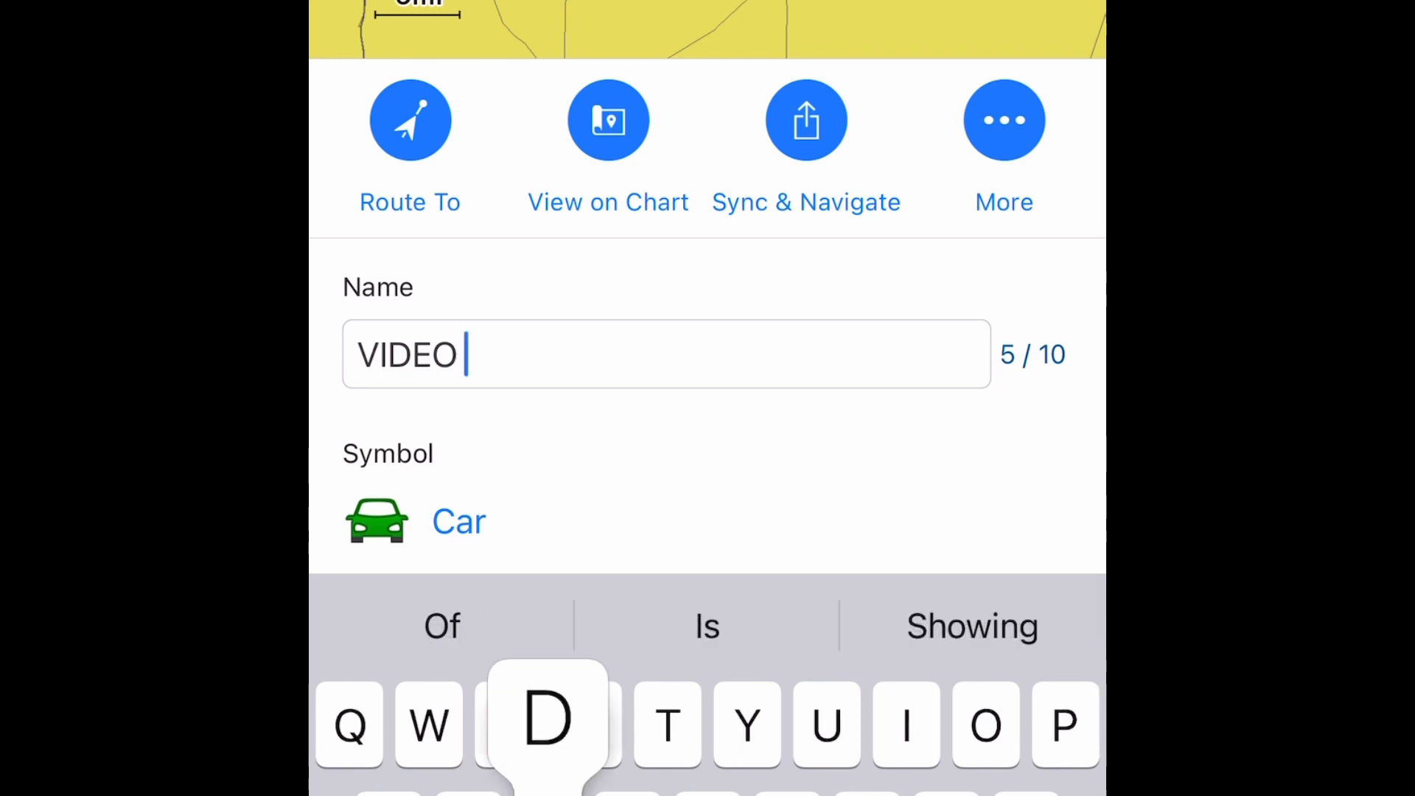
text(DEM)
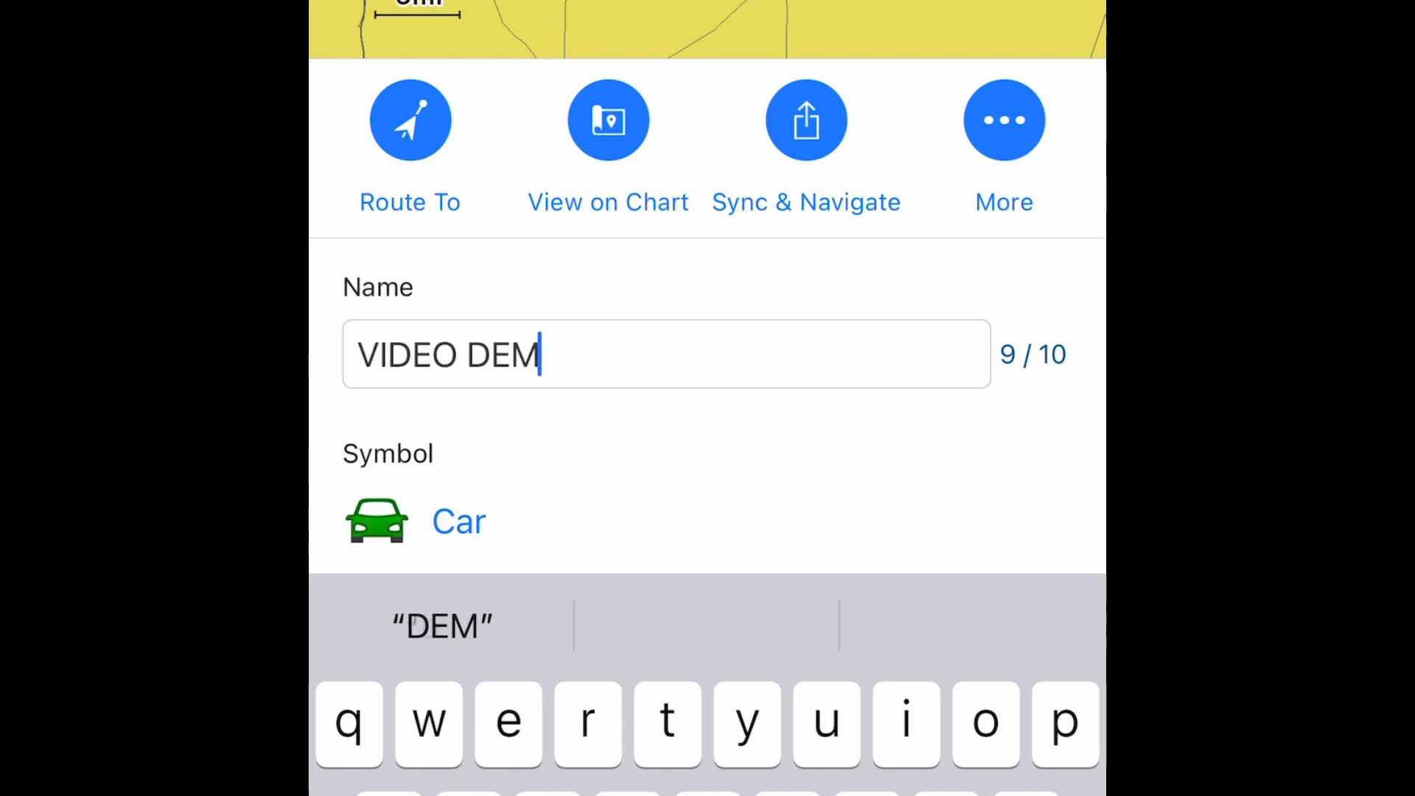
text(O)
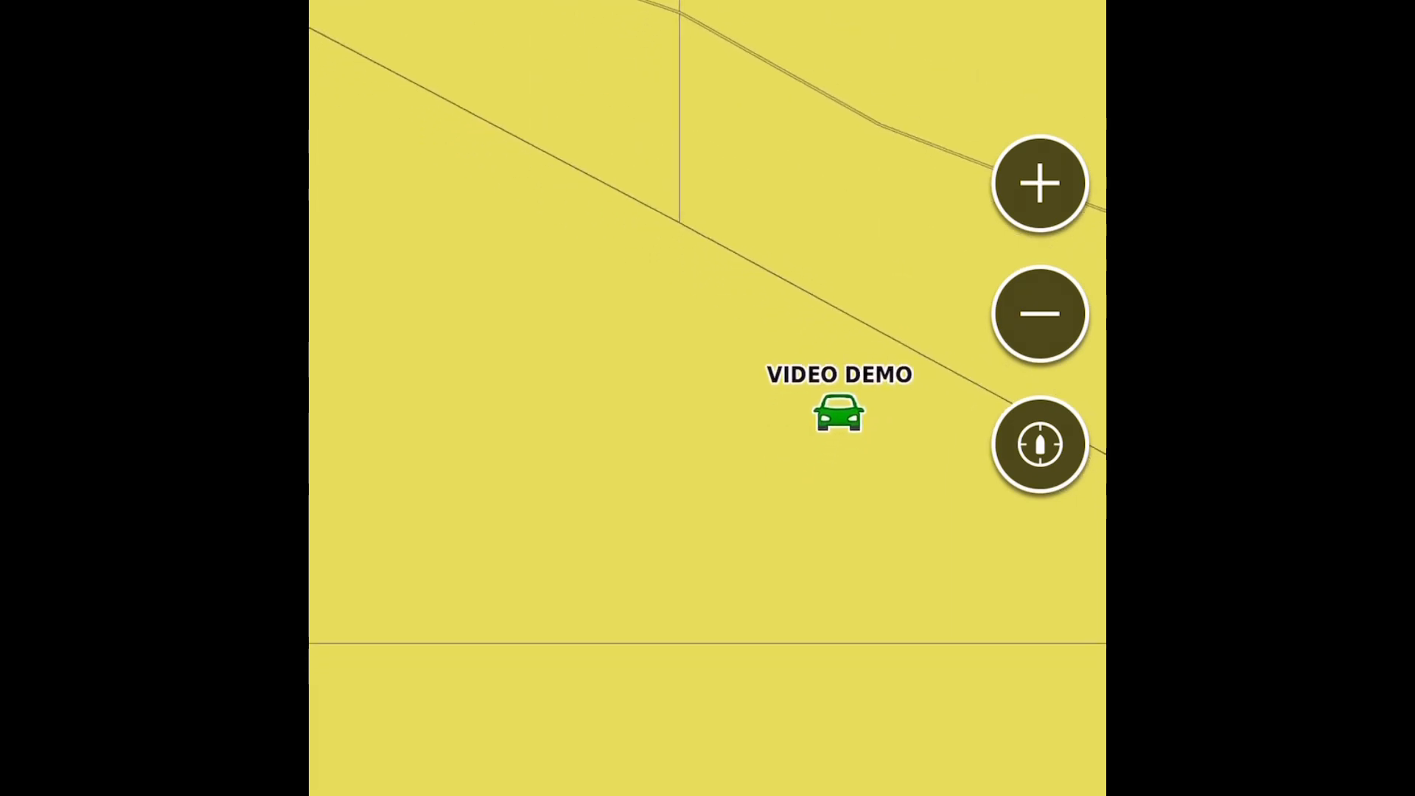
Zoom out toward Lake Erie, zoom back in, and open the stacked waypoints 0137 and VIDEO DEMO.
click(1038, 313)
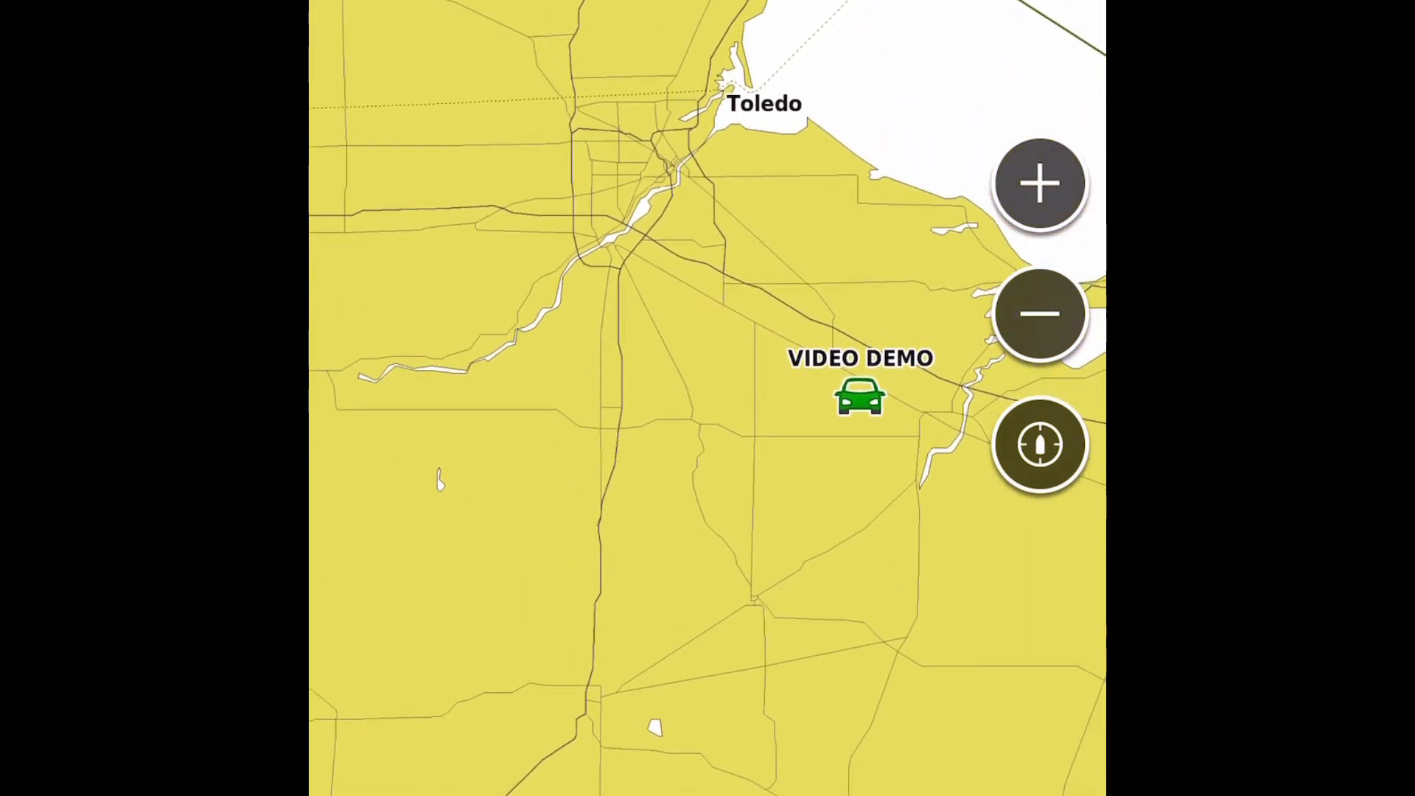
click(1040, 313)
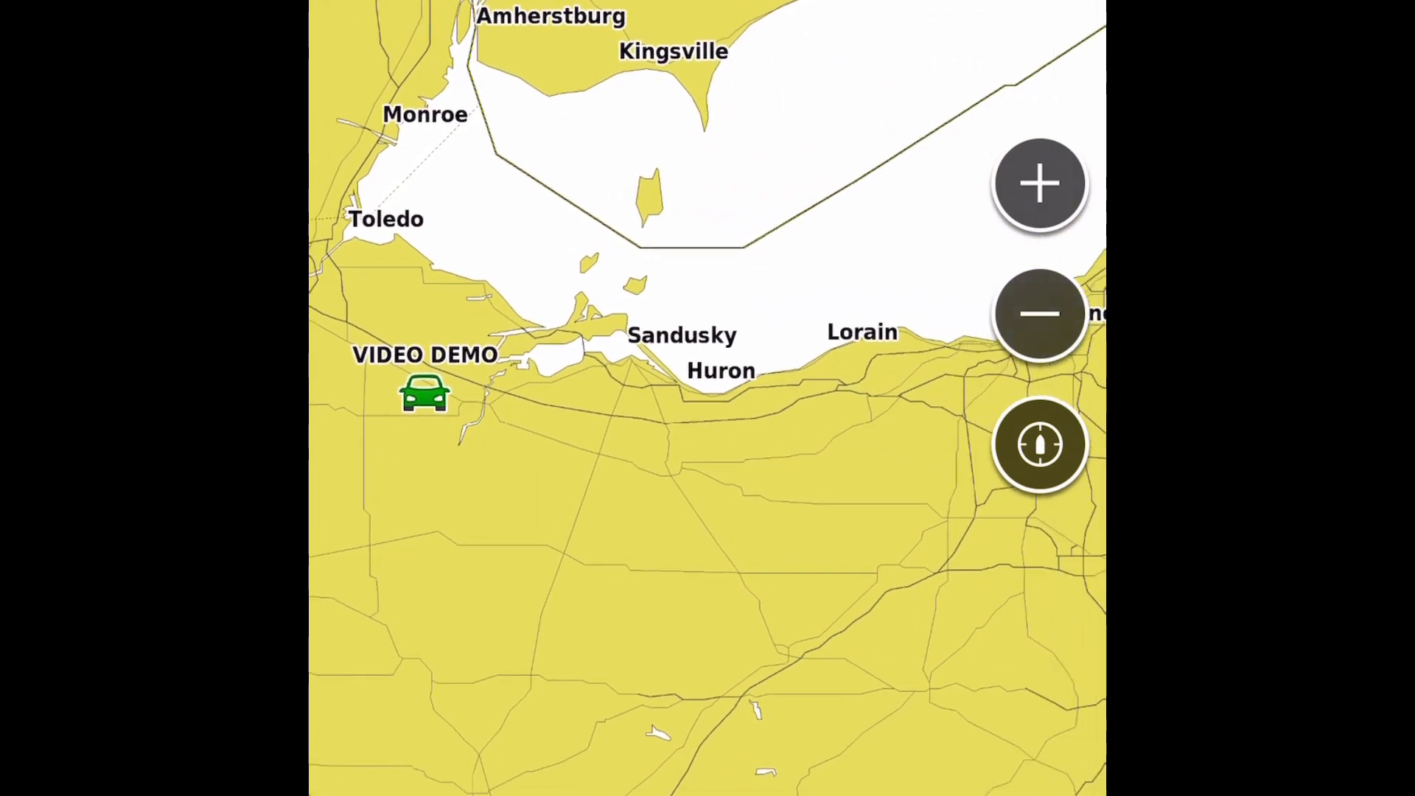
click(1040, 313)
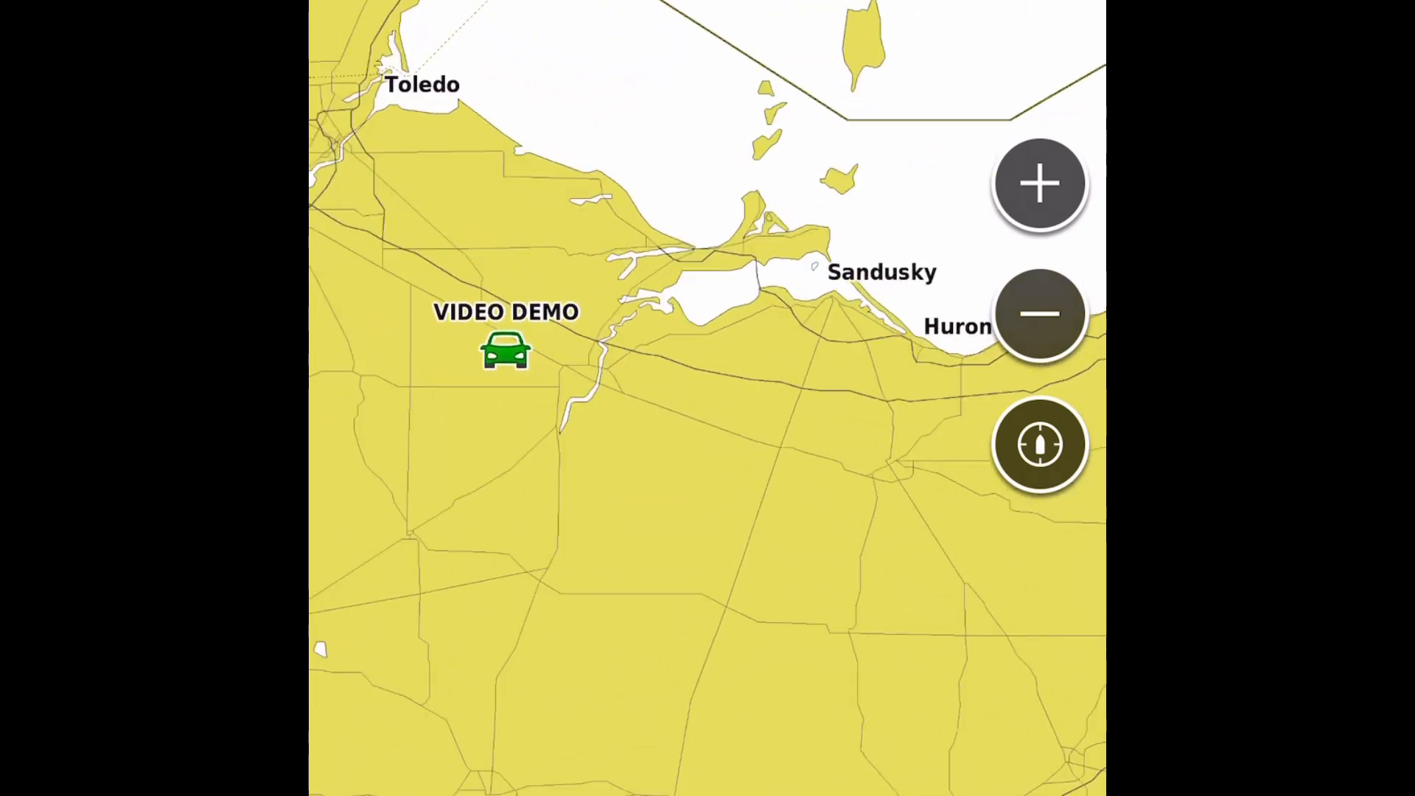
click(505, 350)
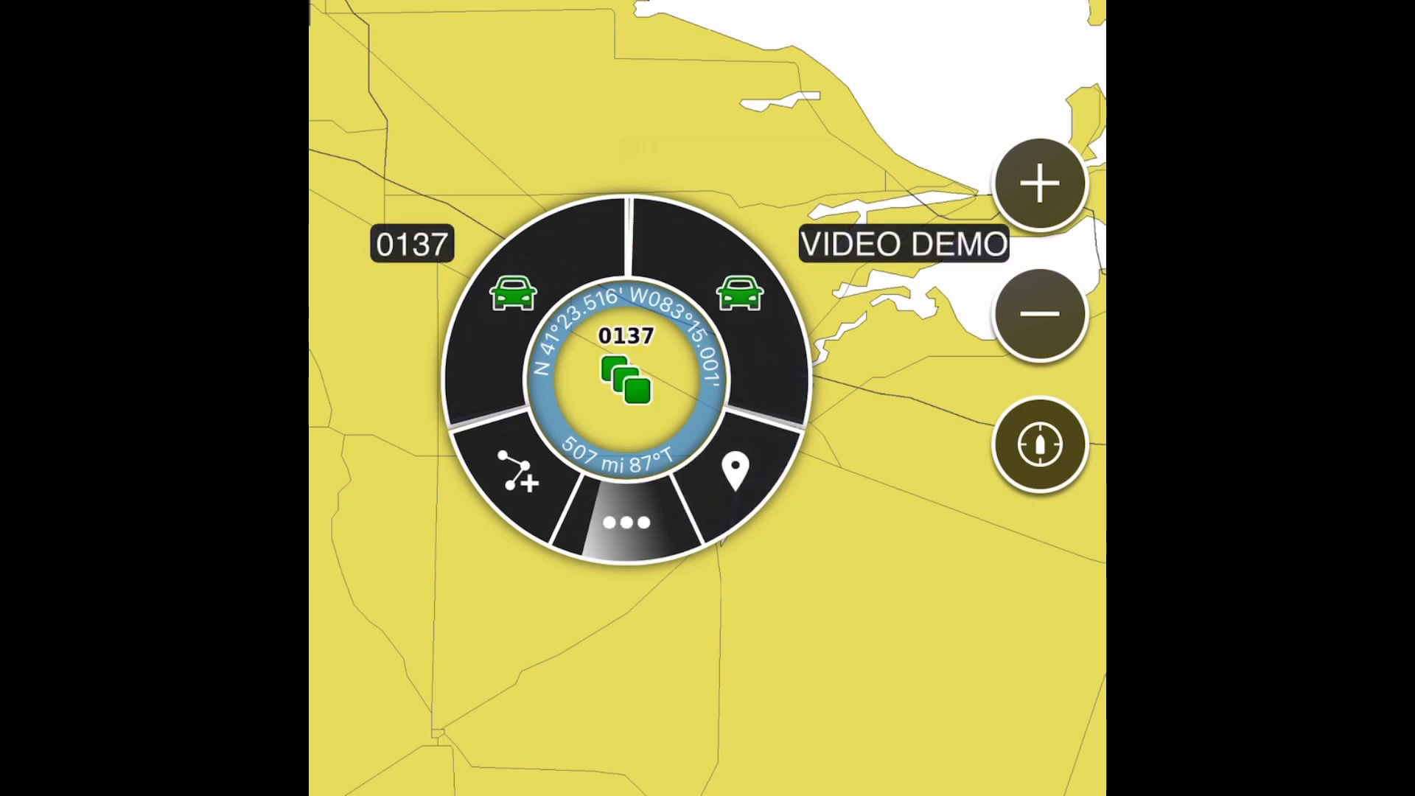
Open VIDEO DEMO's details, delete the waypoint and confirm the removal.
click(625, 378)
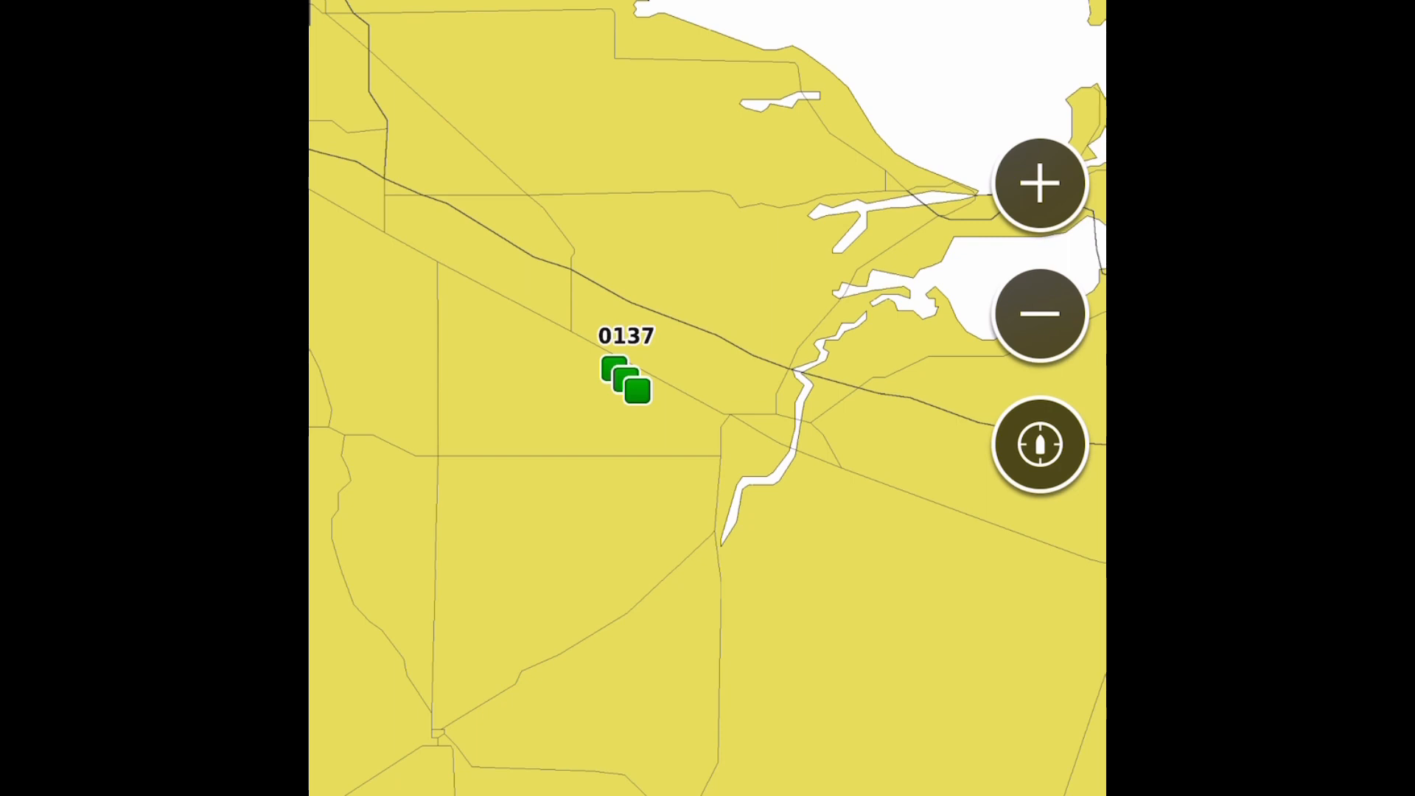
click(626, 379)
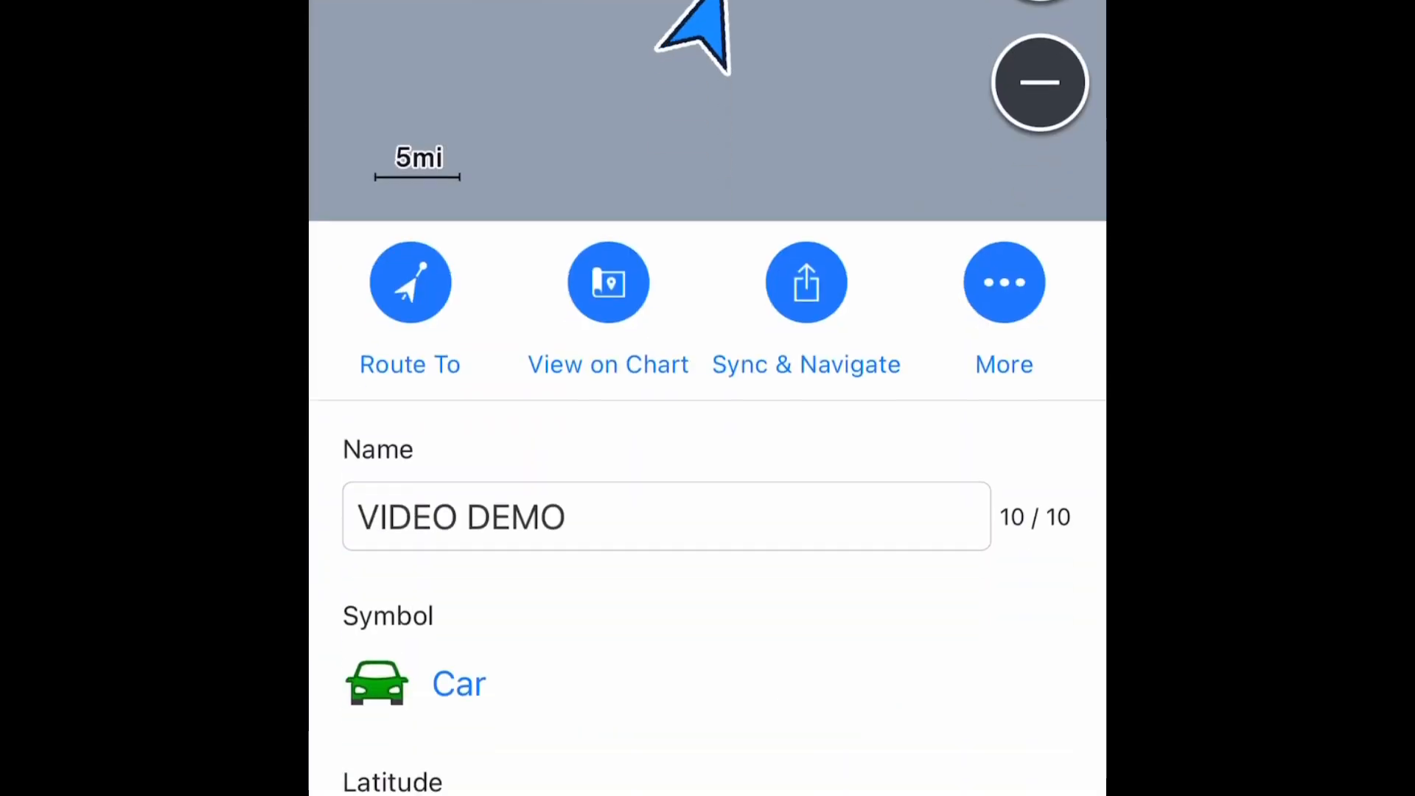
scroll(down, 3)
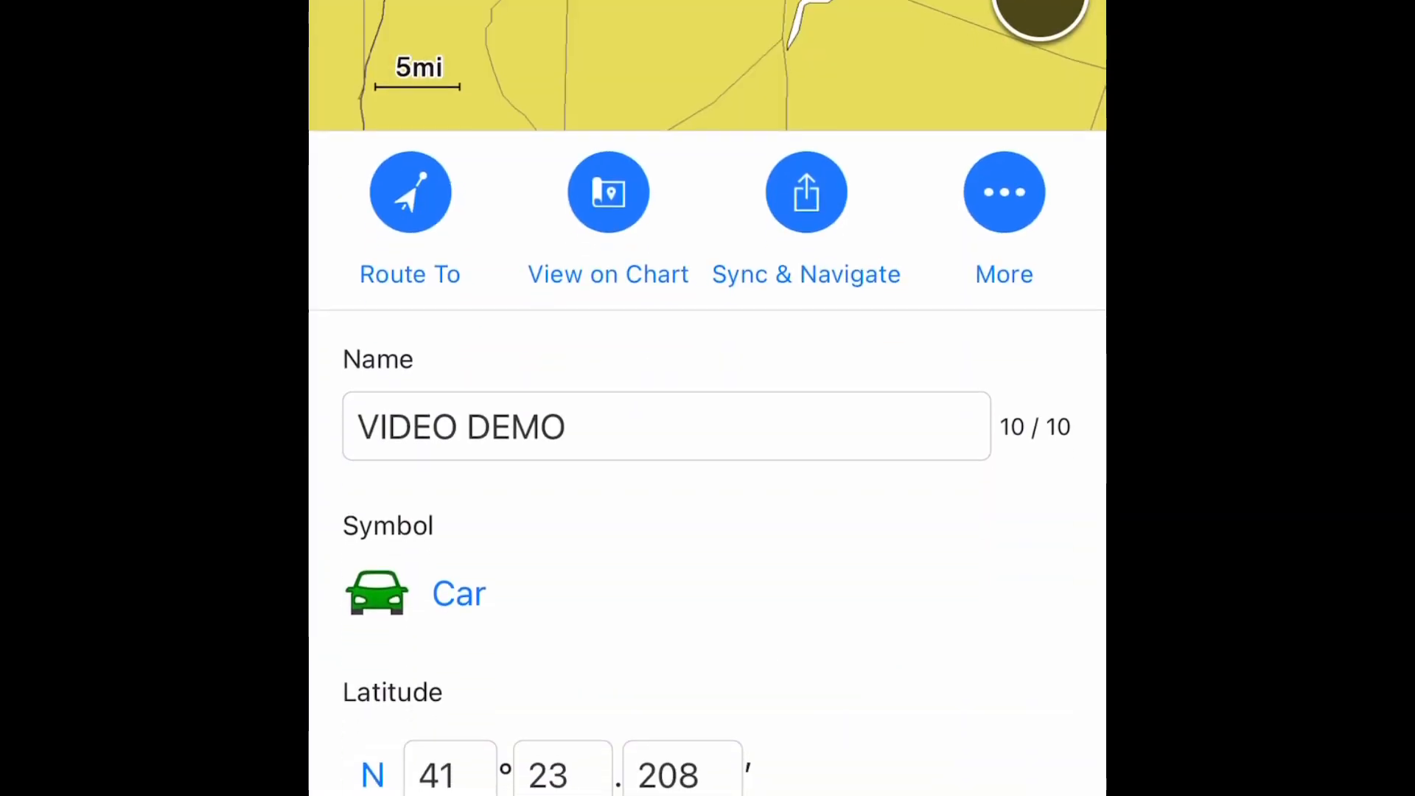
scroll(down, 3)
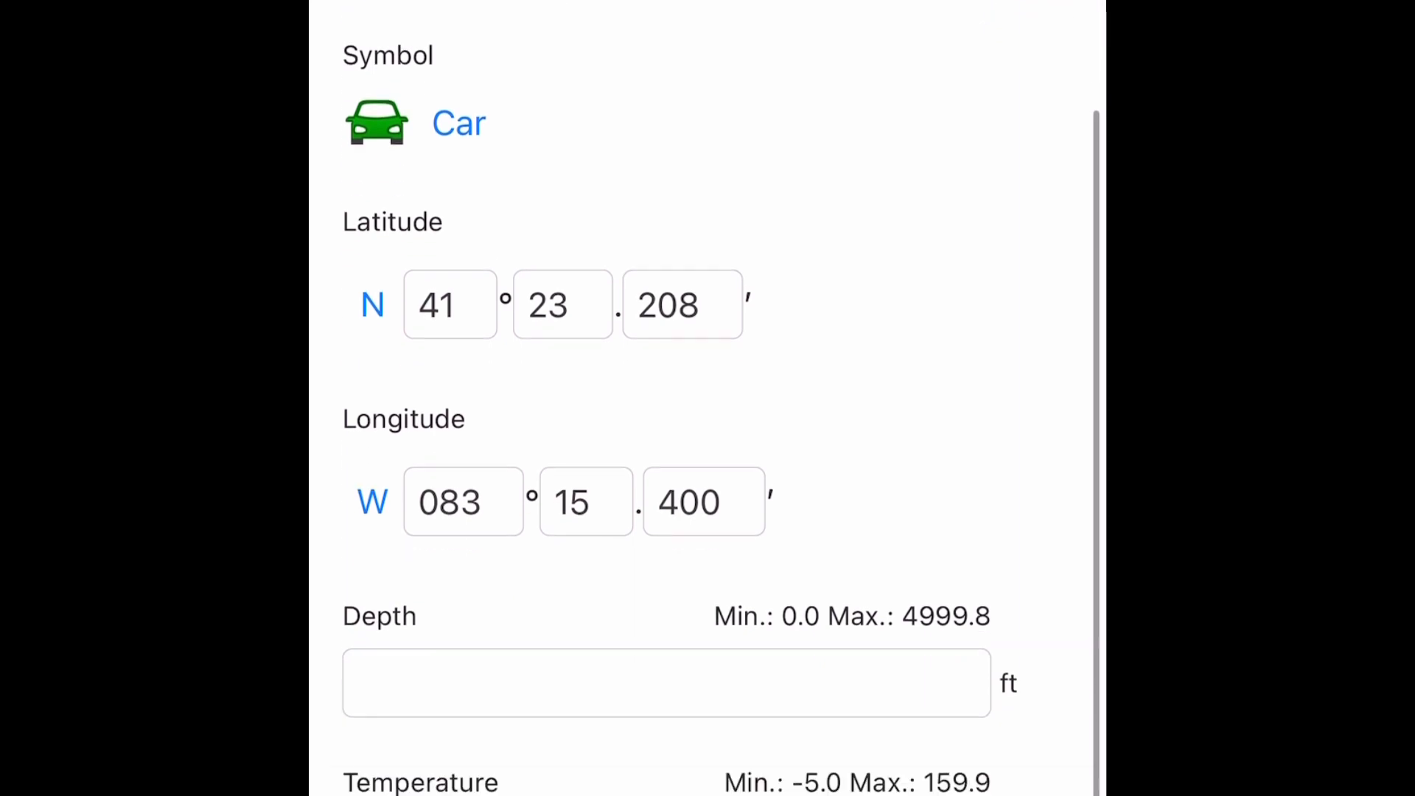
scroll(down, 3)
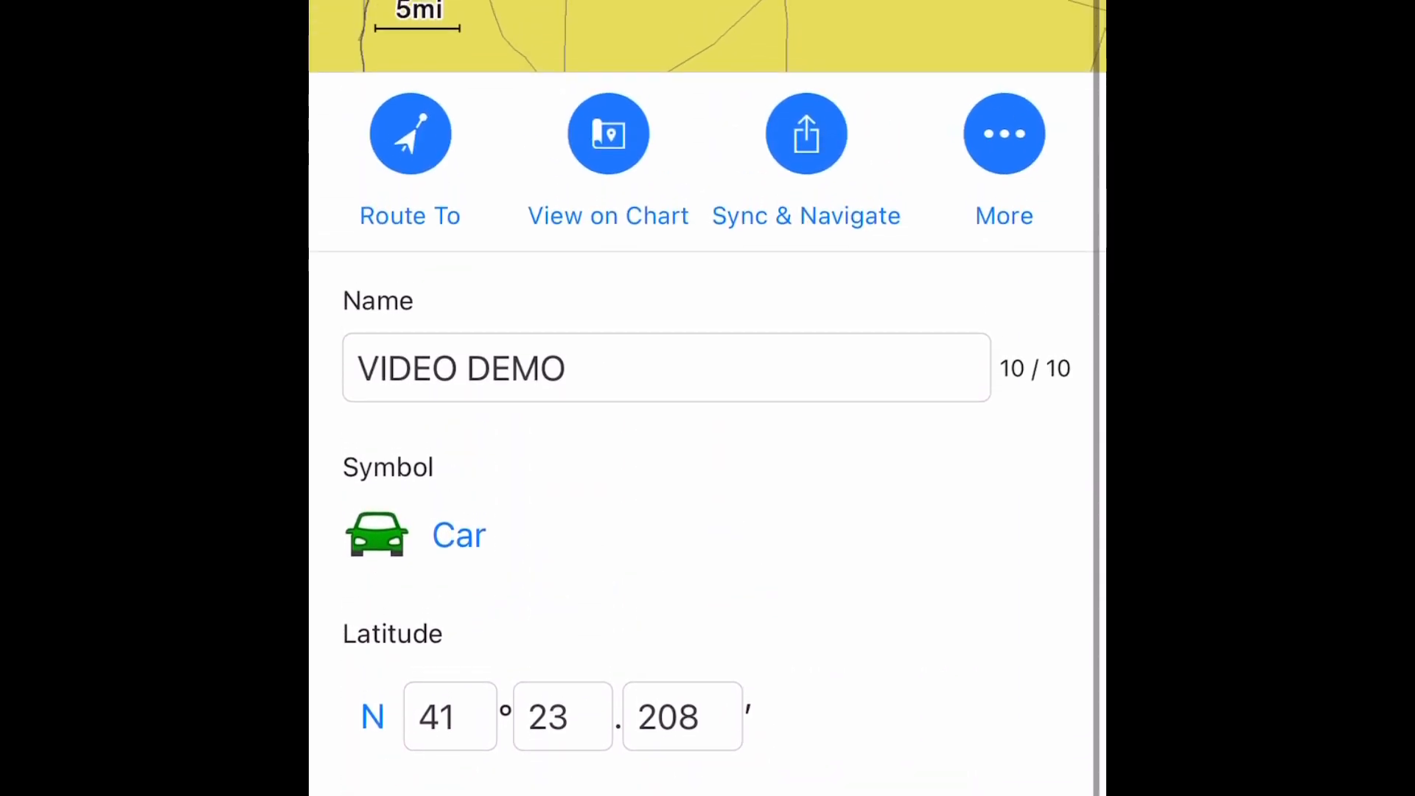
click(1004, 133)
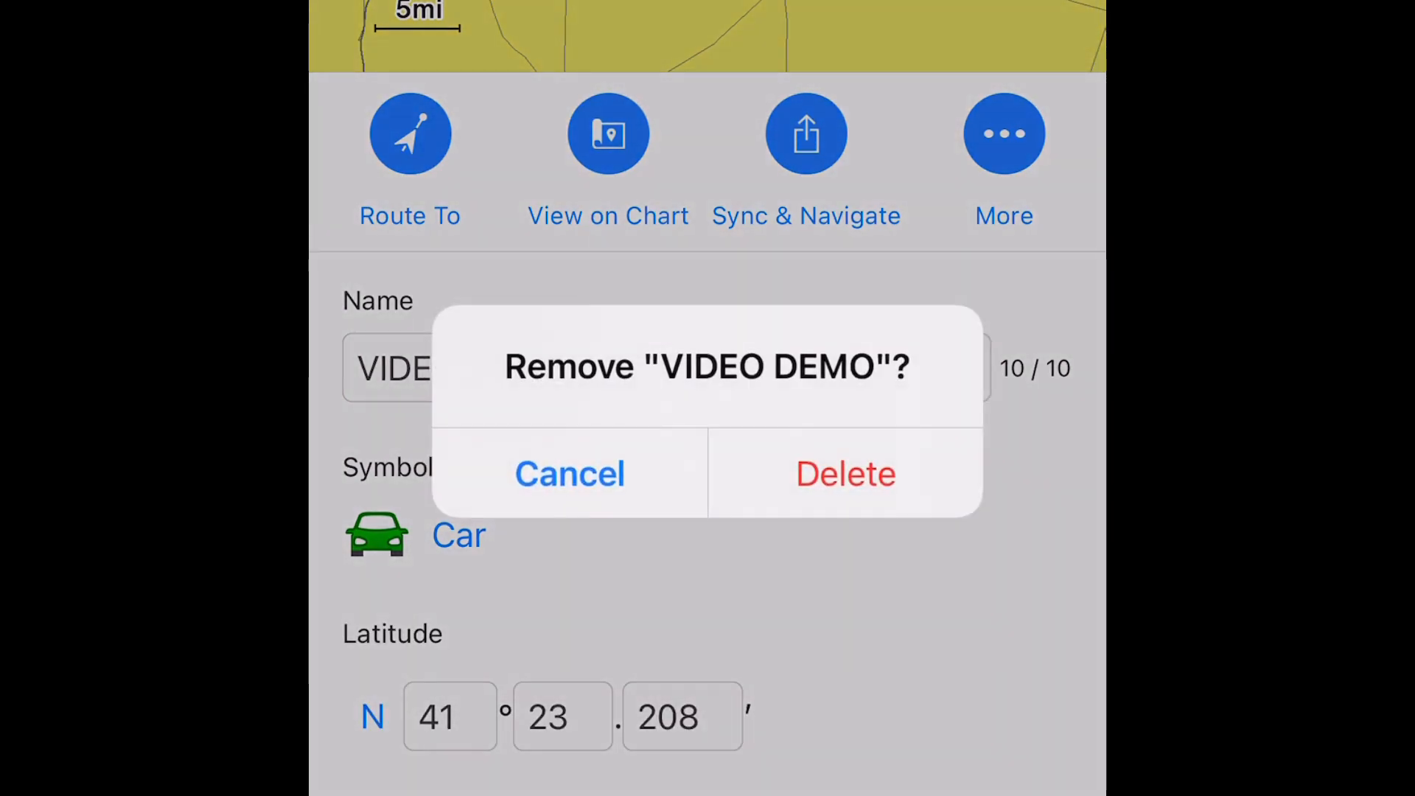
click(569, 474)
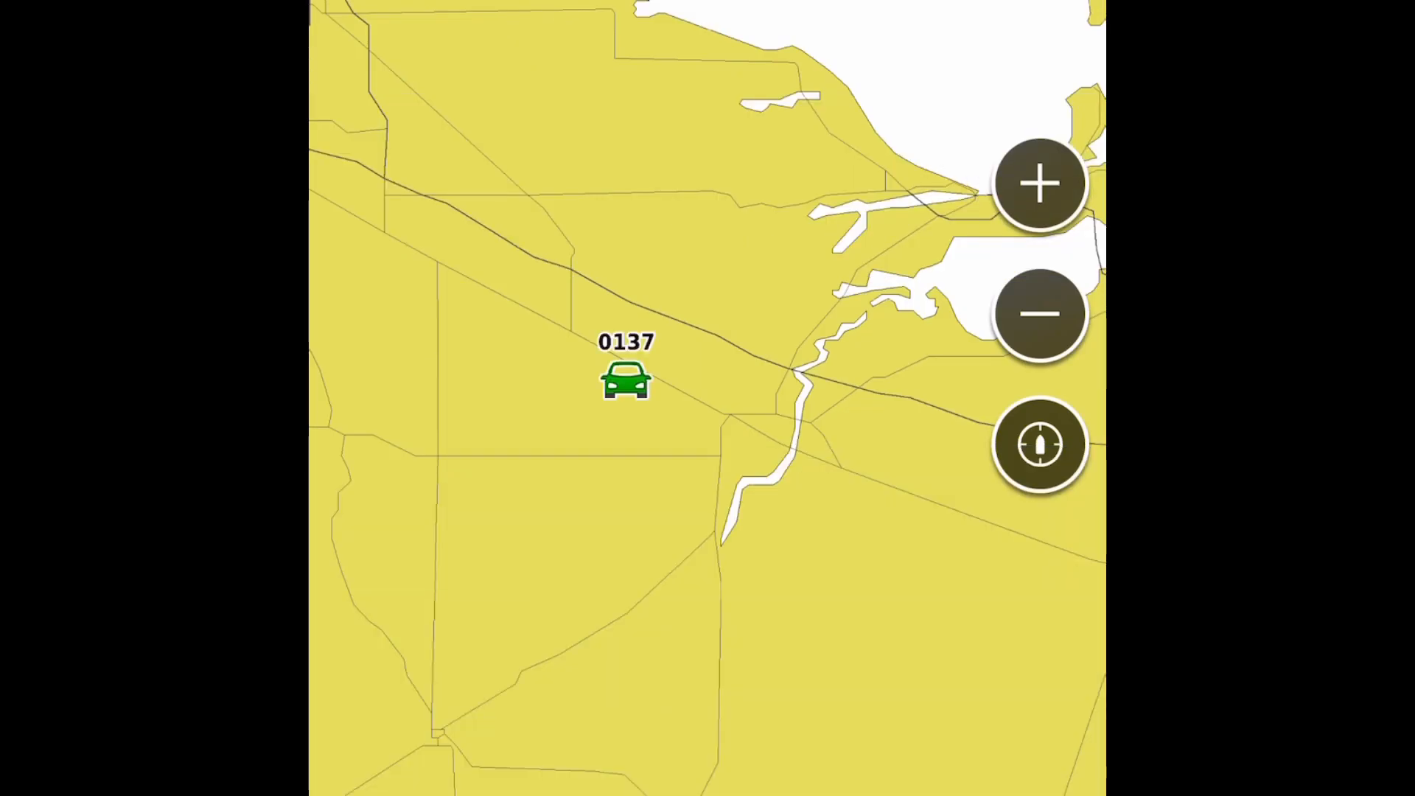
Open waypoint 0137's details and show its More options.
click(624, 379)
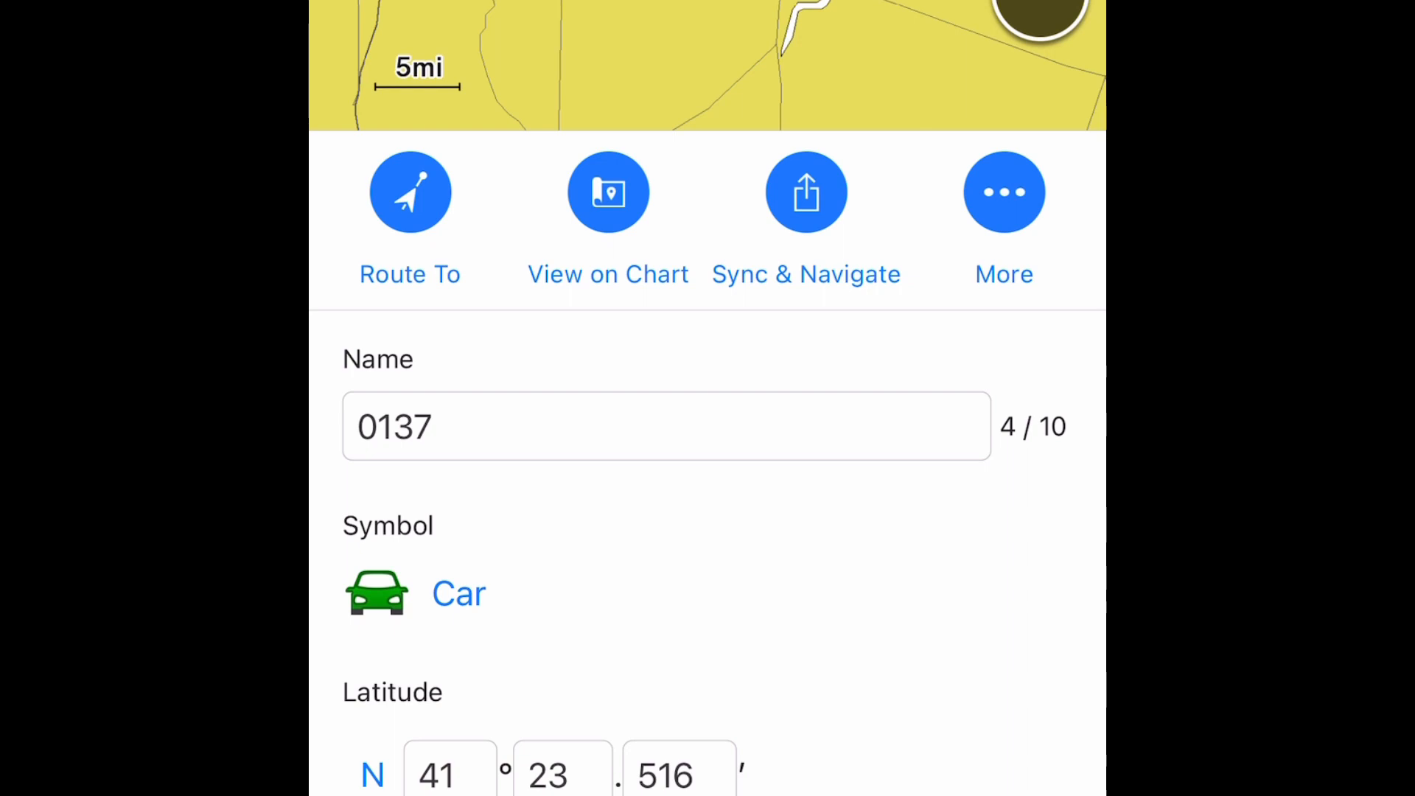
click(1003, 191)
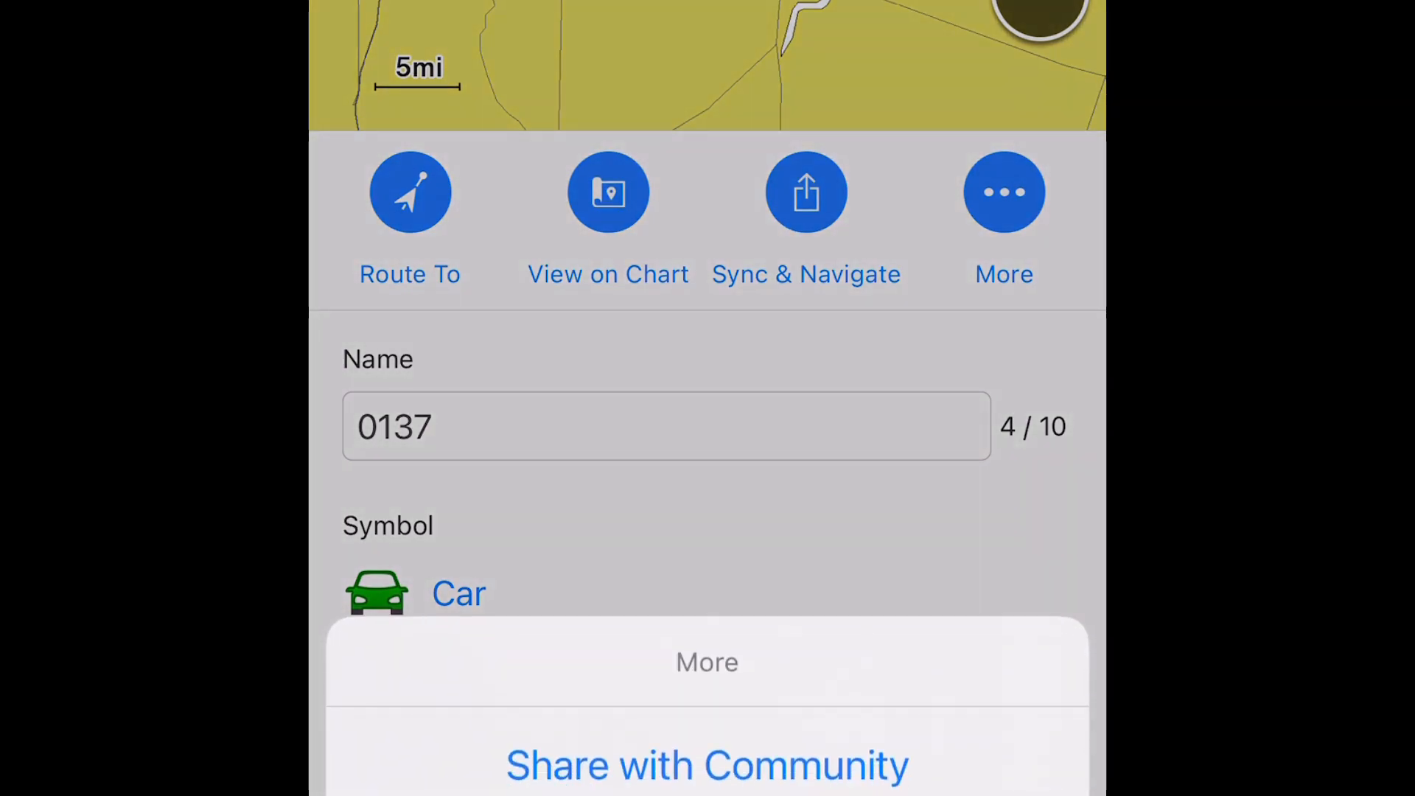